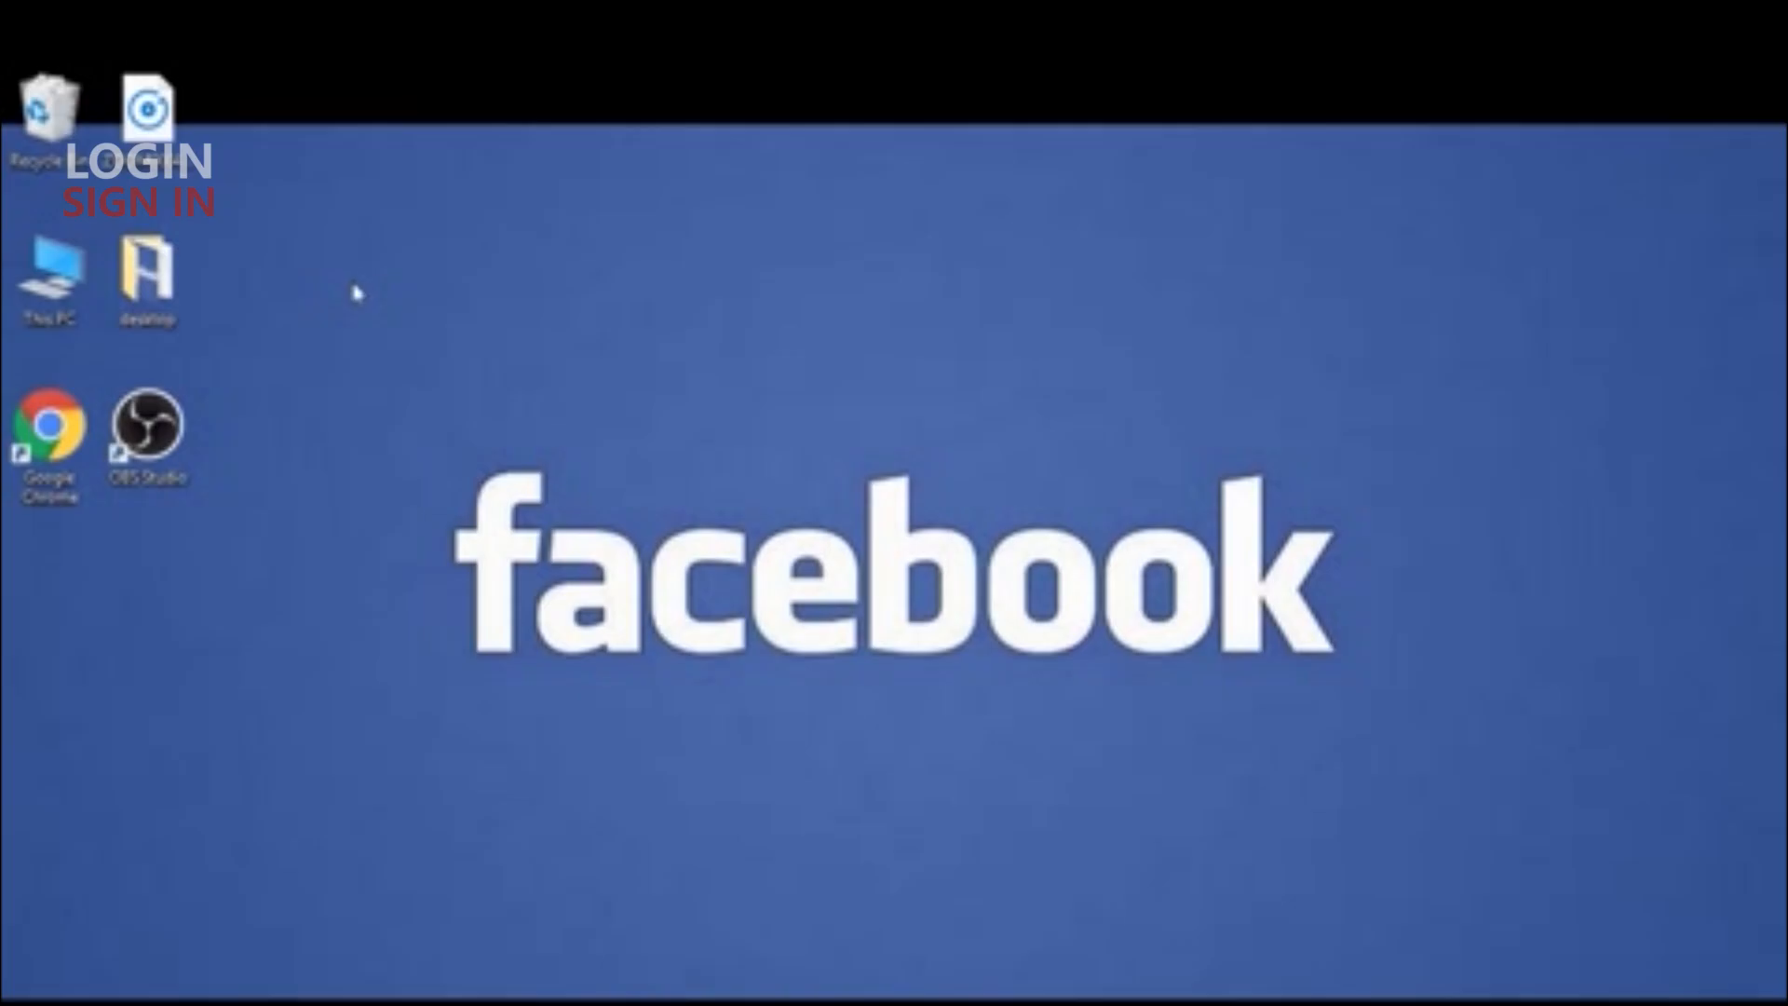
pyautogui.moveTo(356, 301)
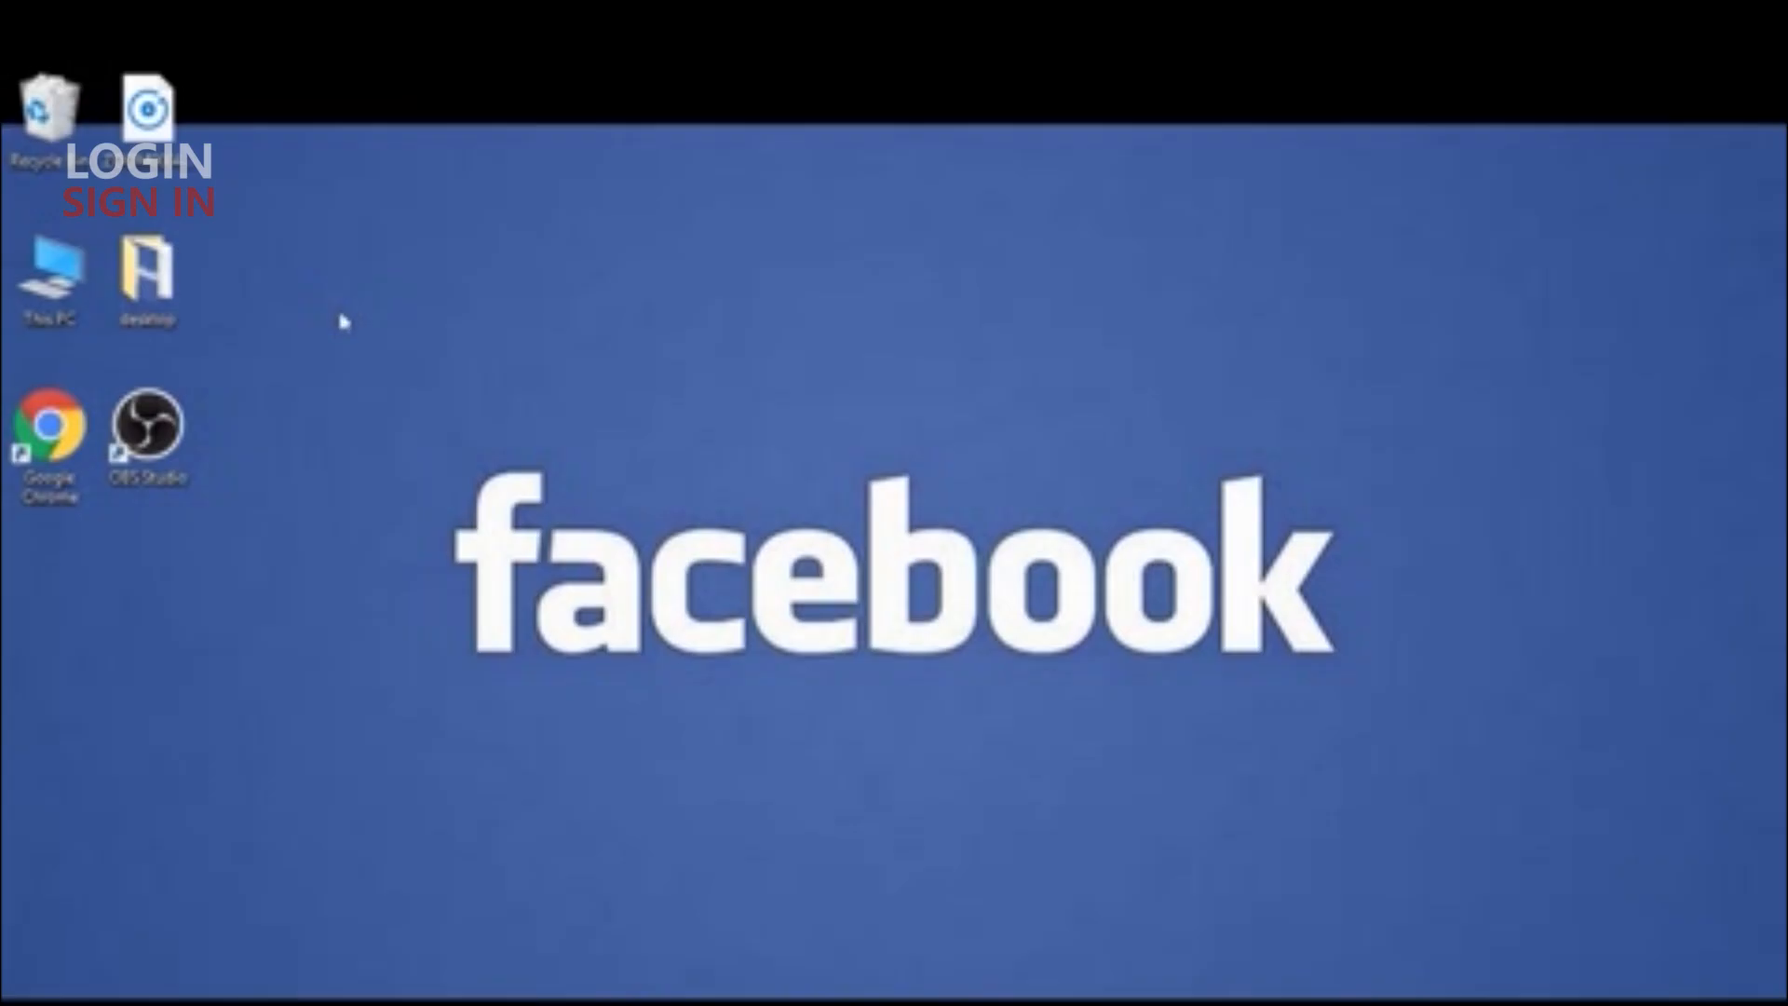
pyautogui.moveTo(332, 348)
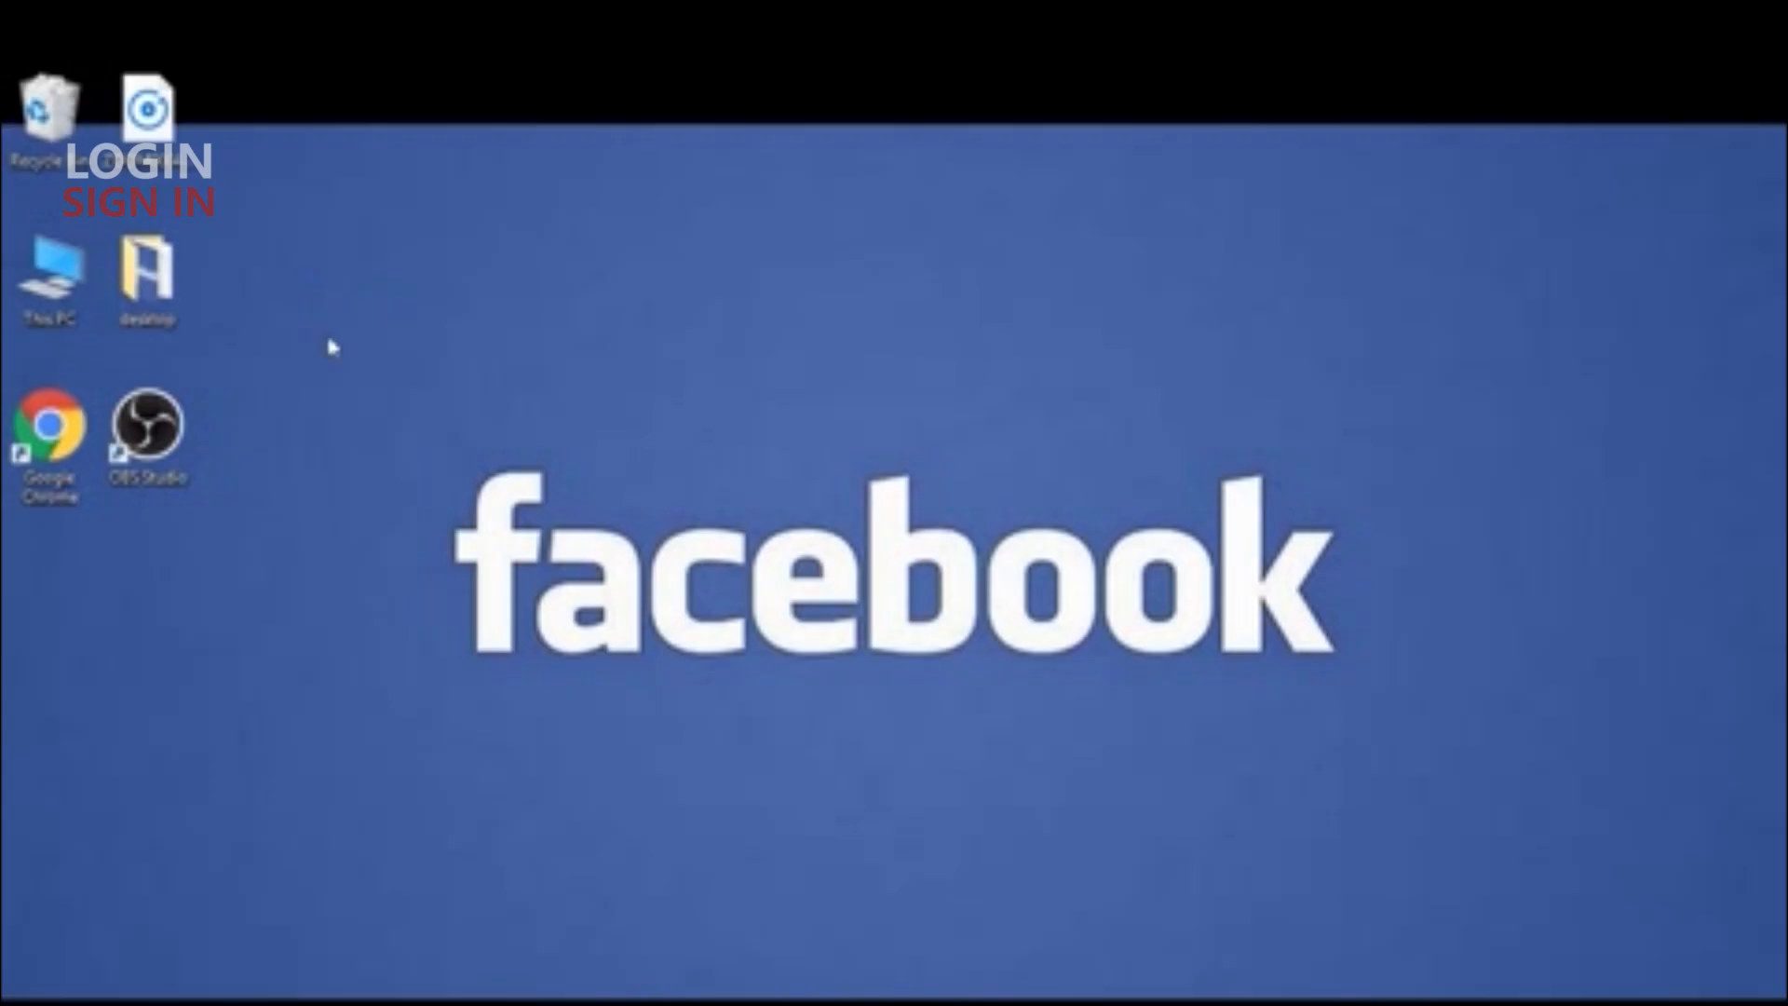
pyautogui.moveTo(304, 393)
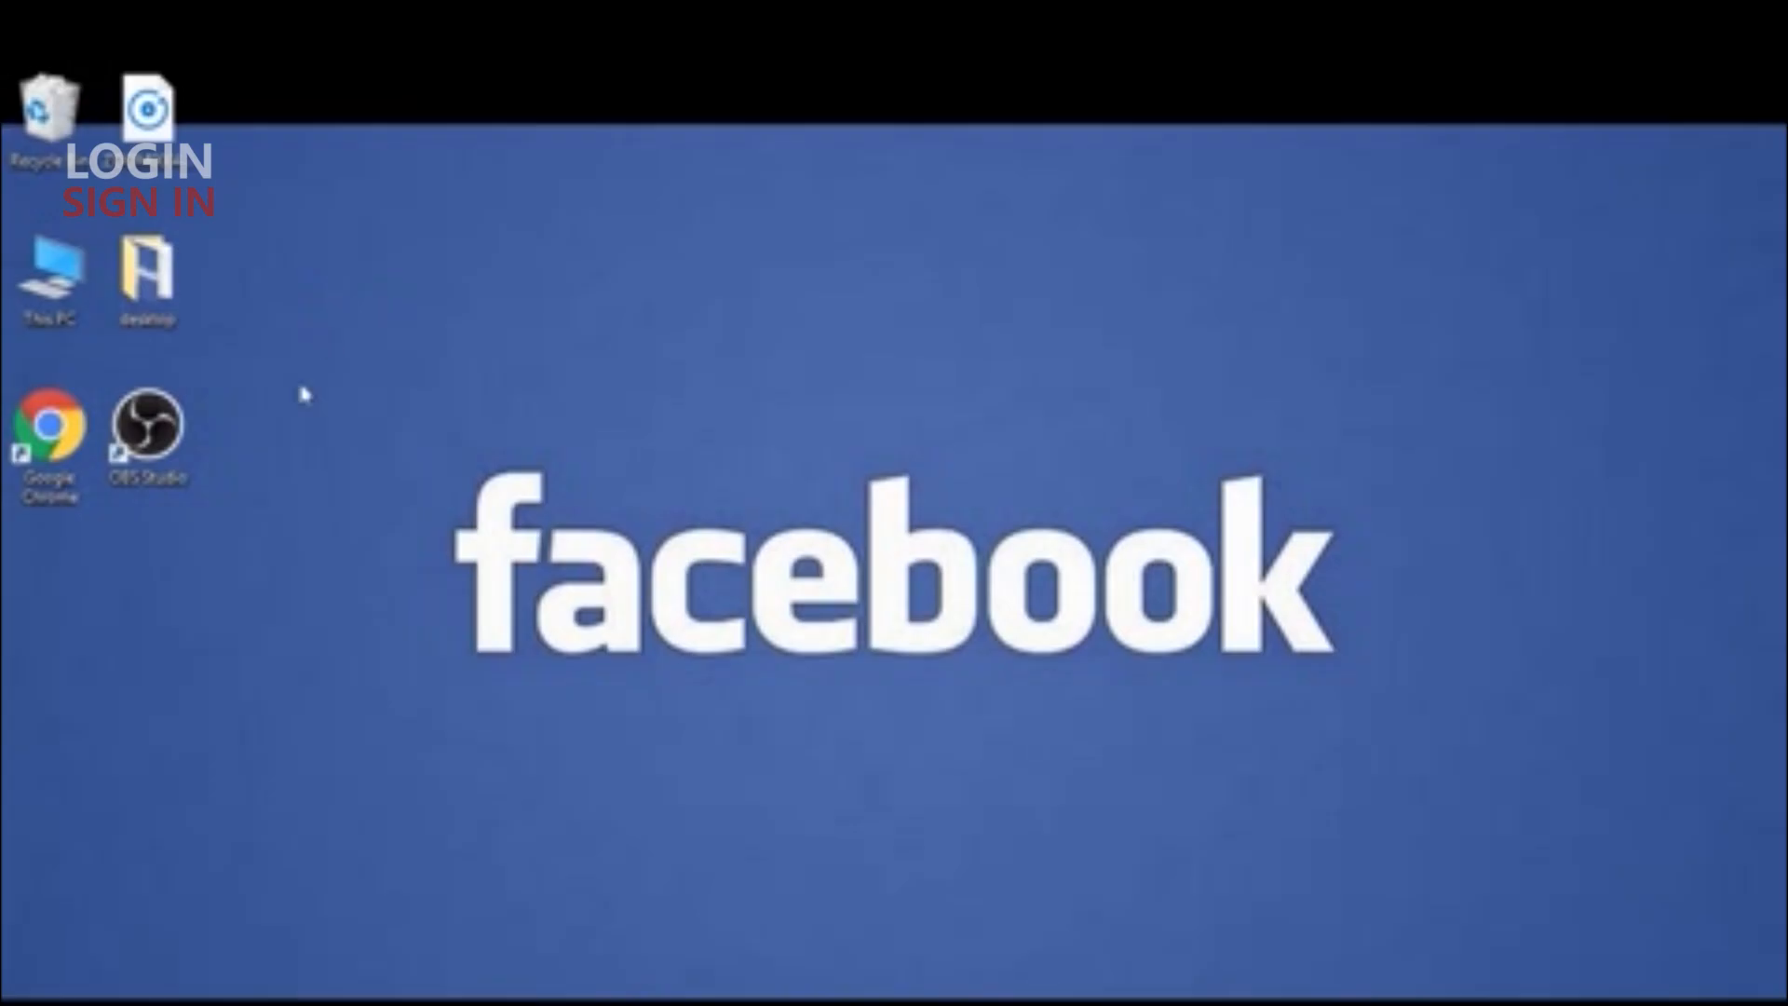
pyautogui.moveTo(248, 454)
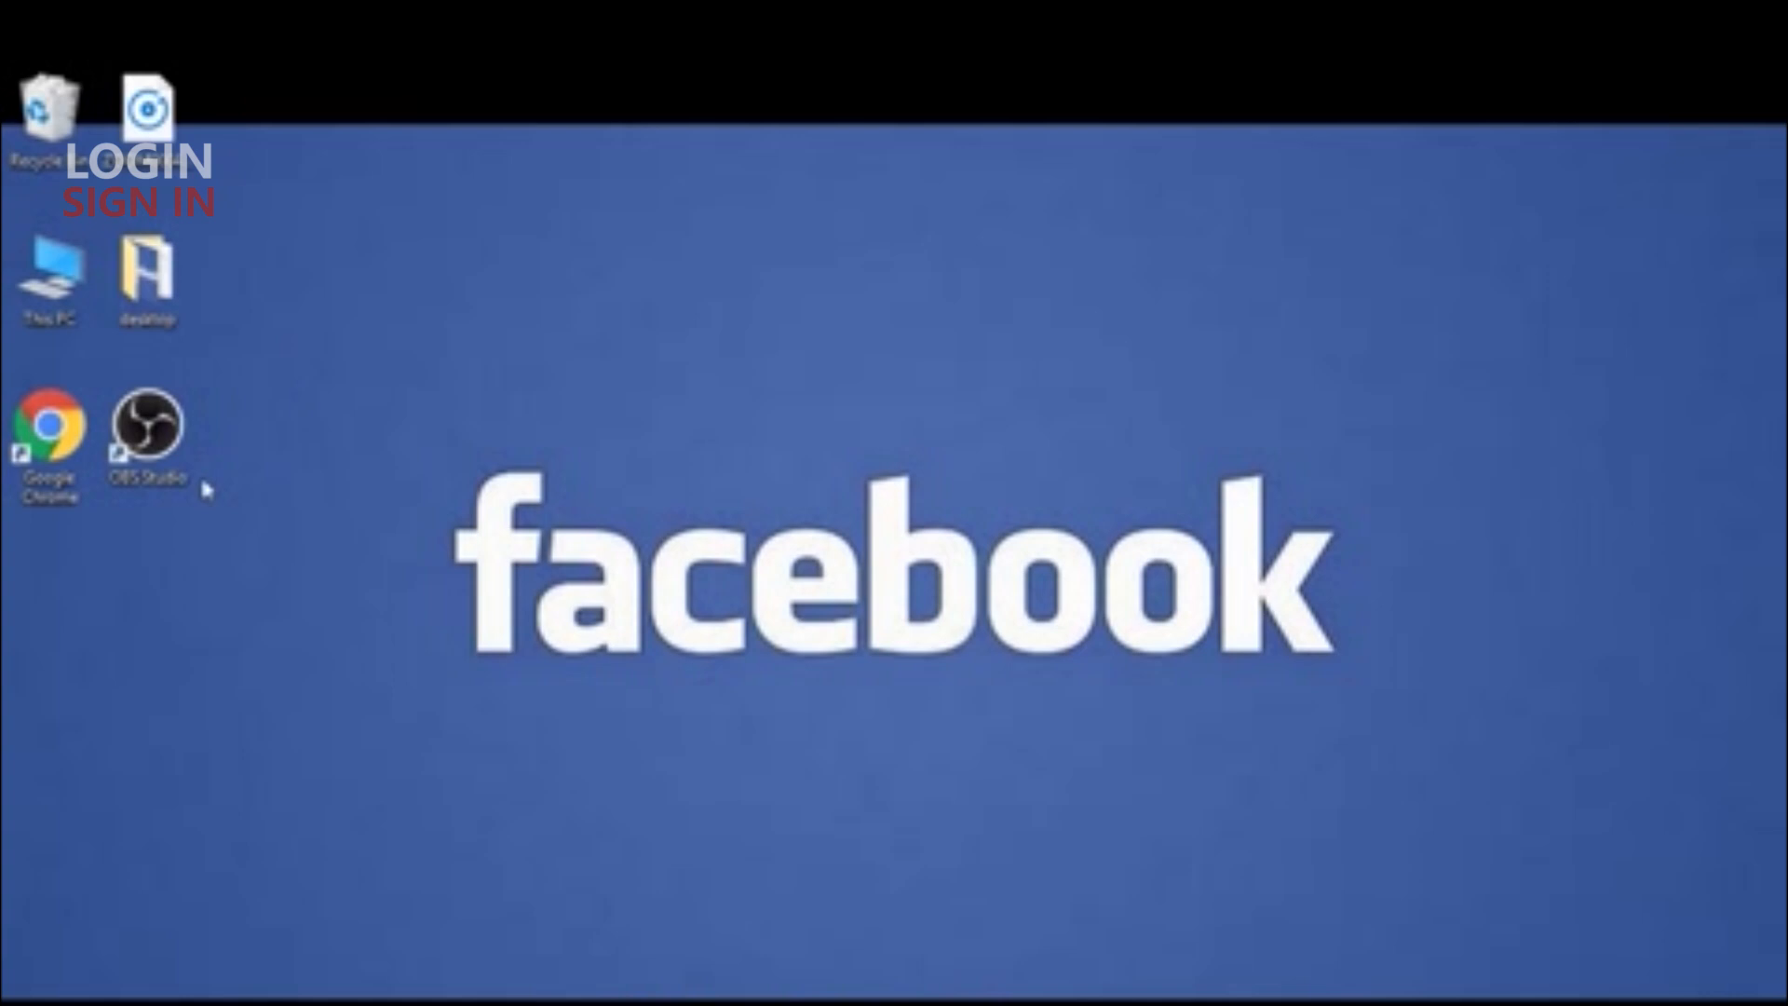
pyautogui.moveTo(48, 429)
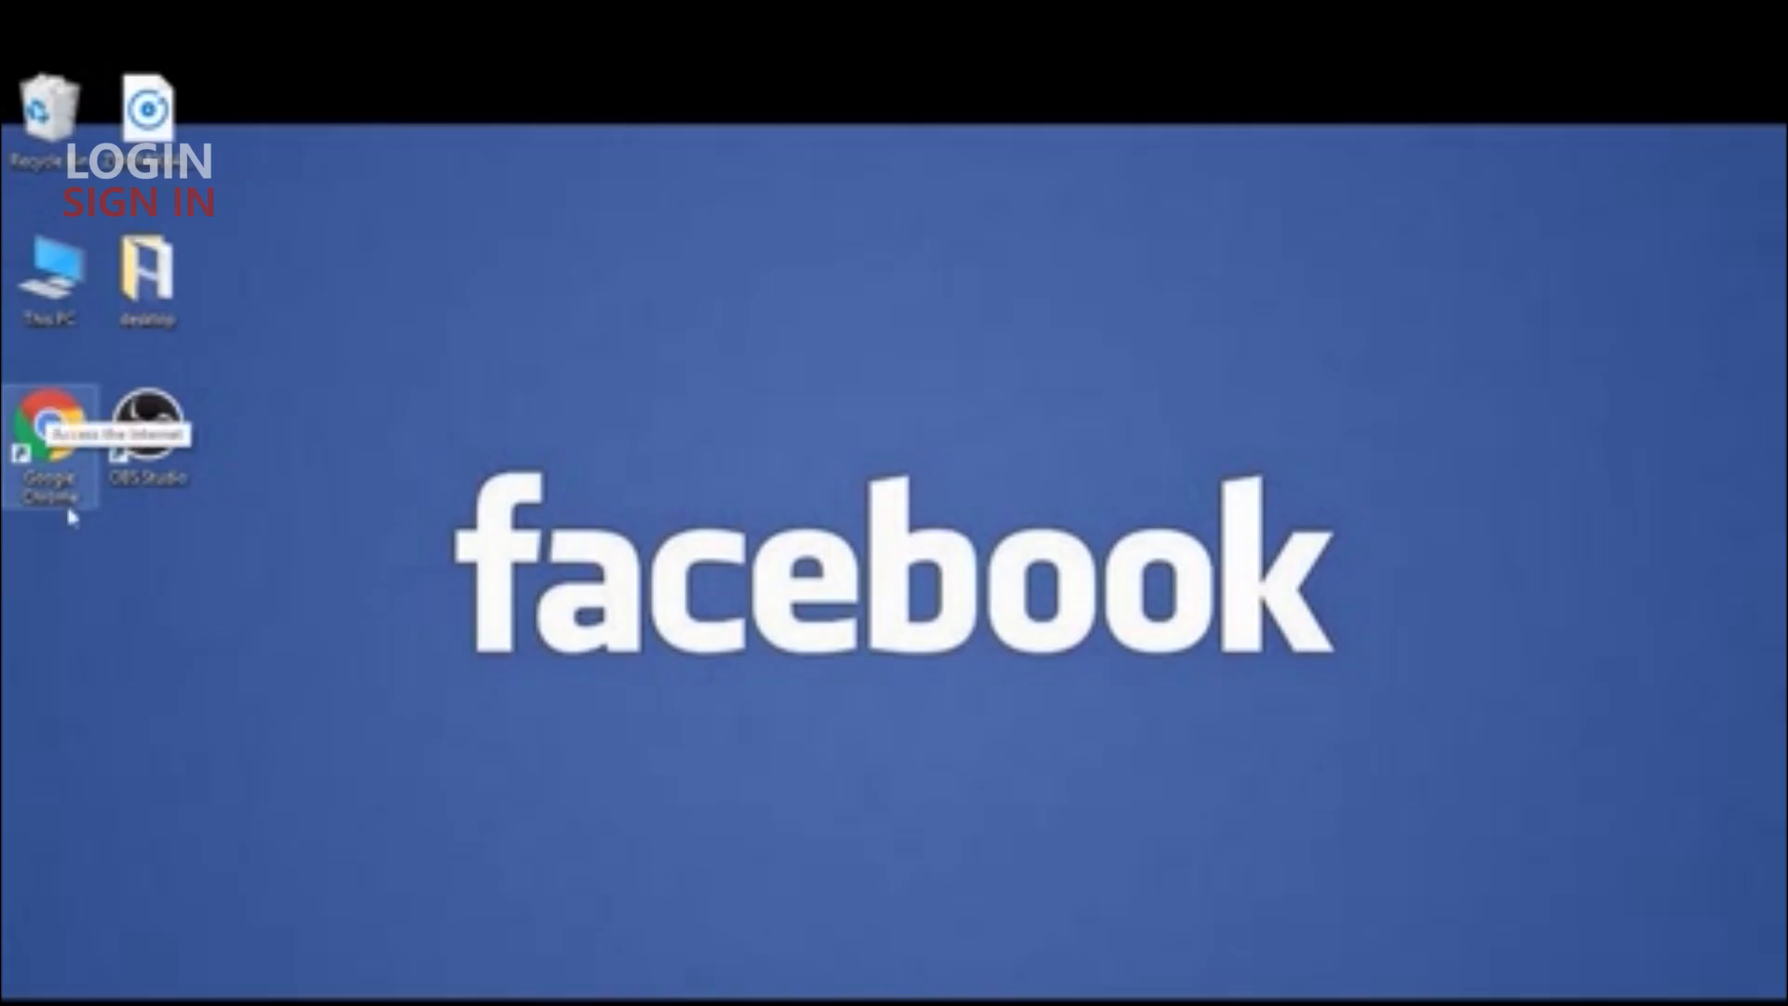
pyautogui.moveTo(49, 548)
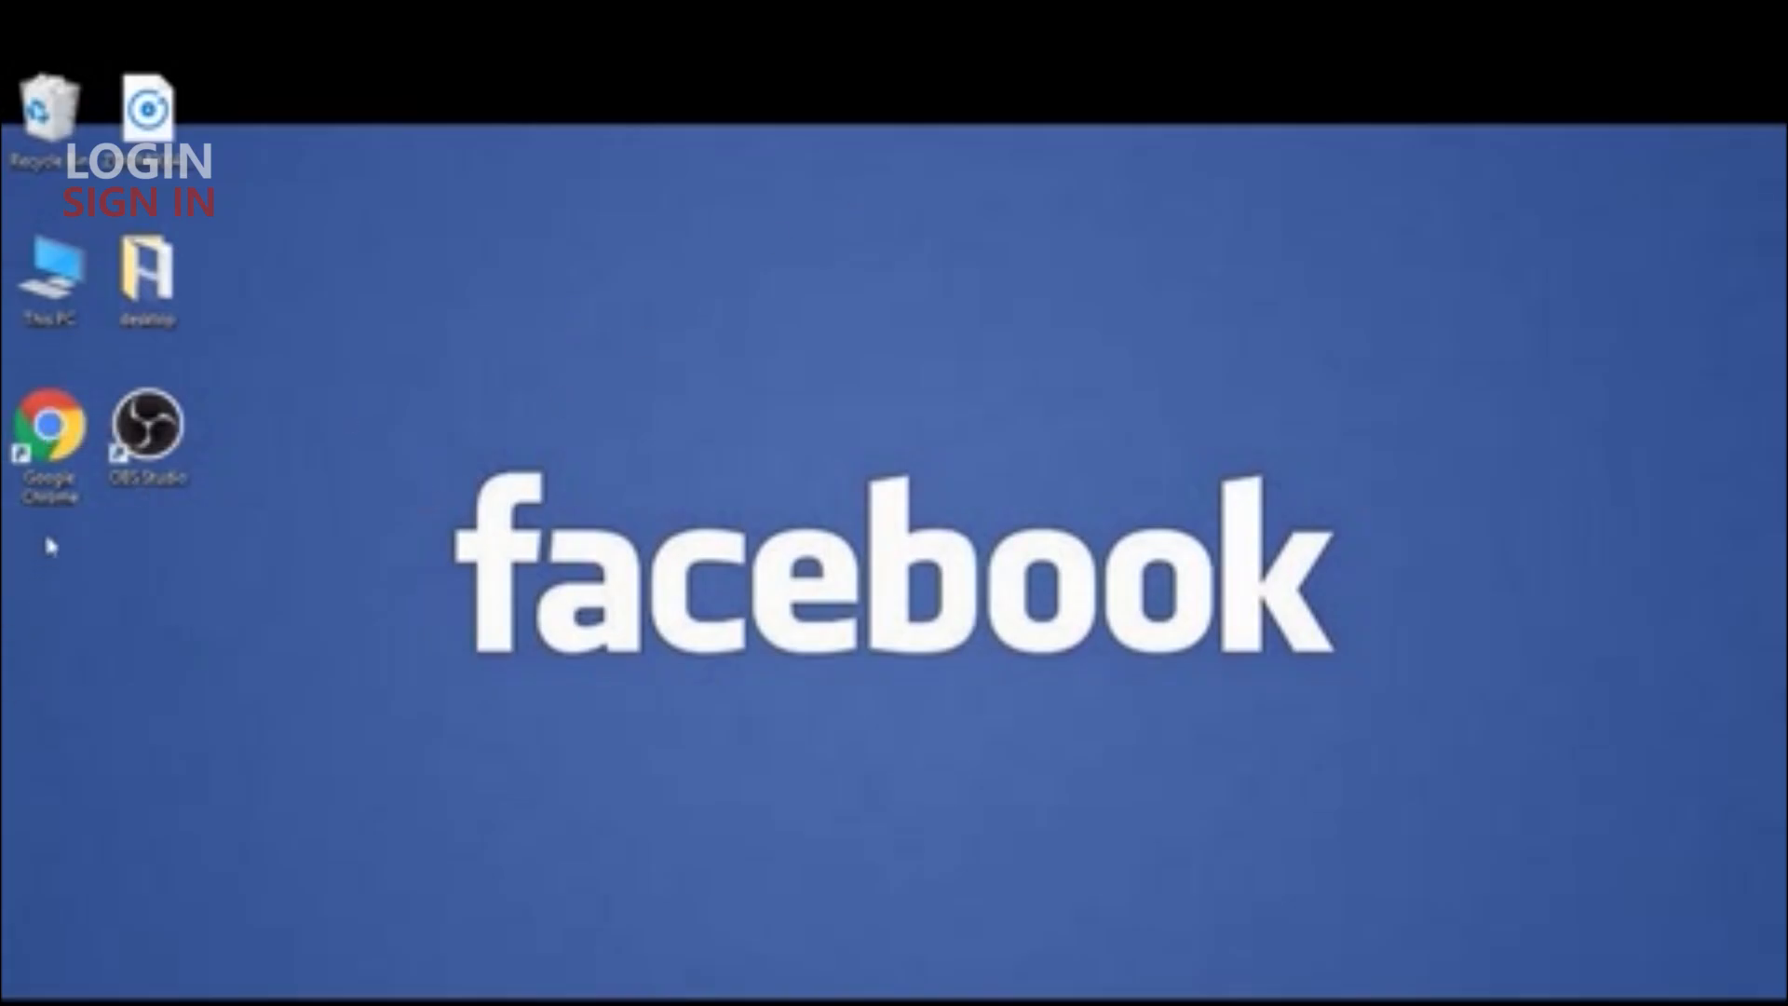
pyautogui.click(48, 434)
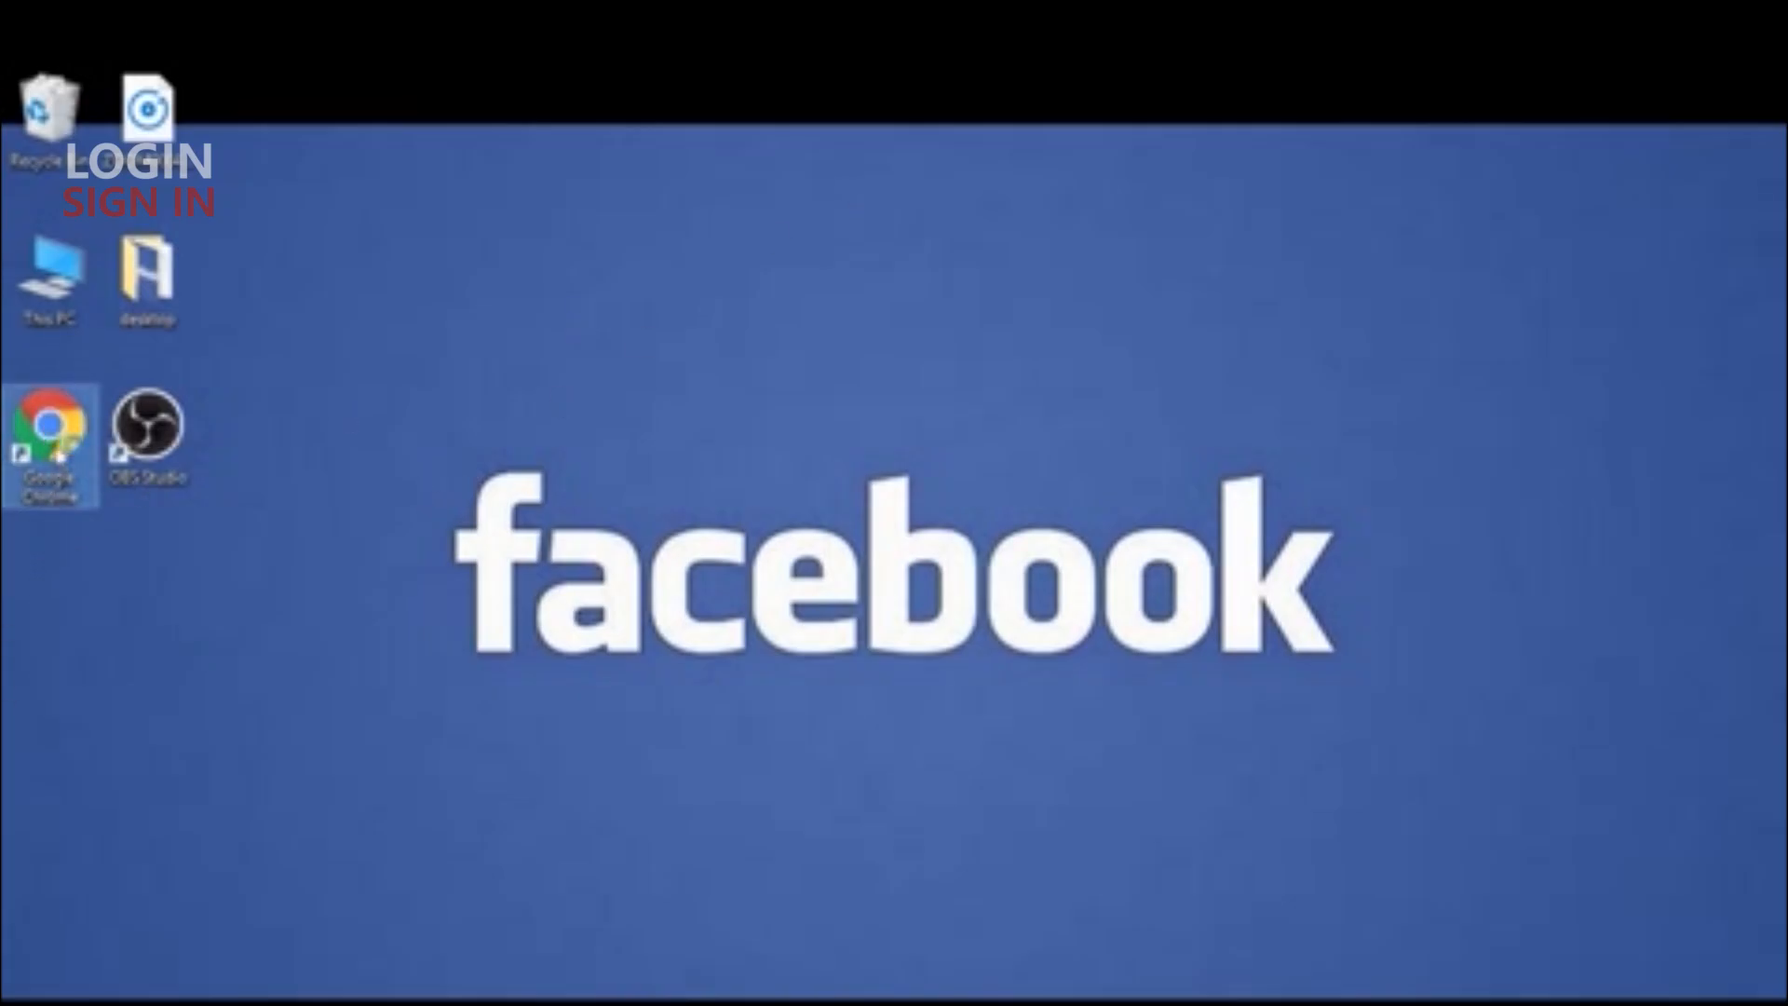
pyautogui.doubleClick(48, 423)
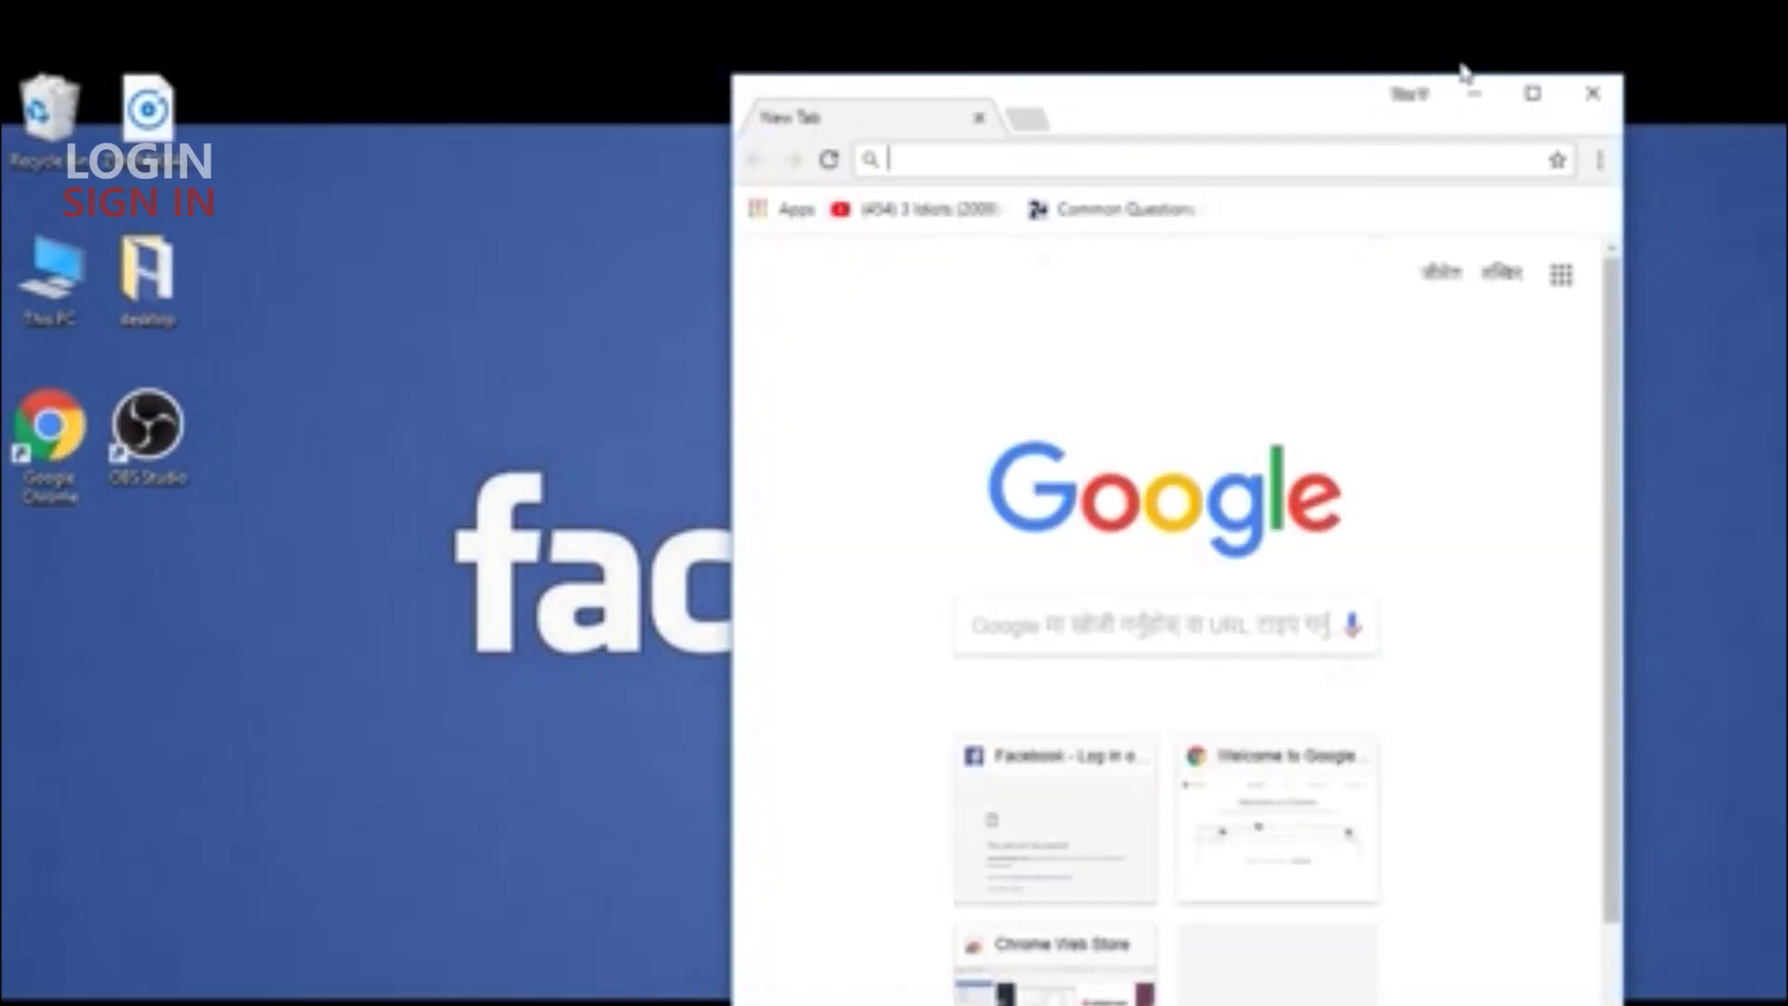
pyautogui.click(1532, 93)
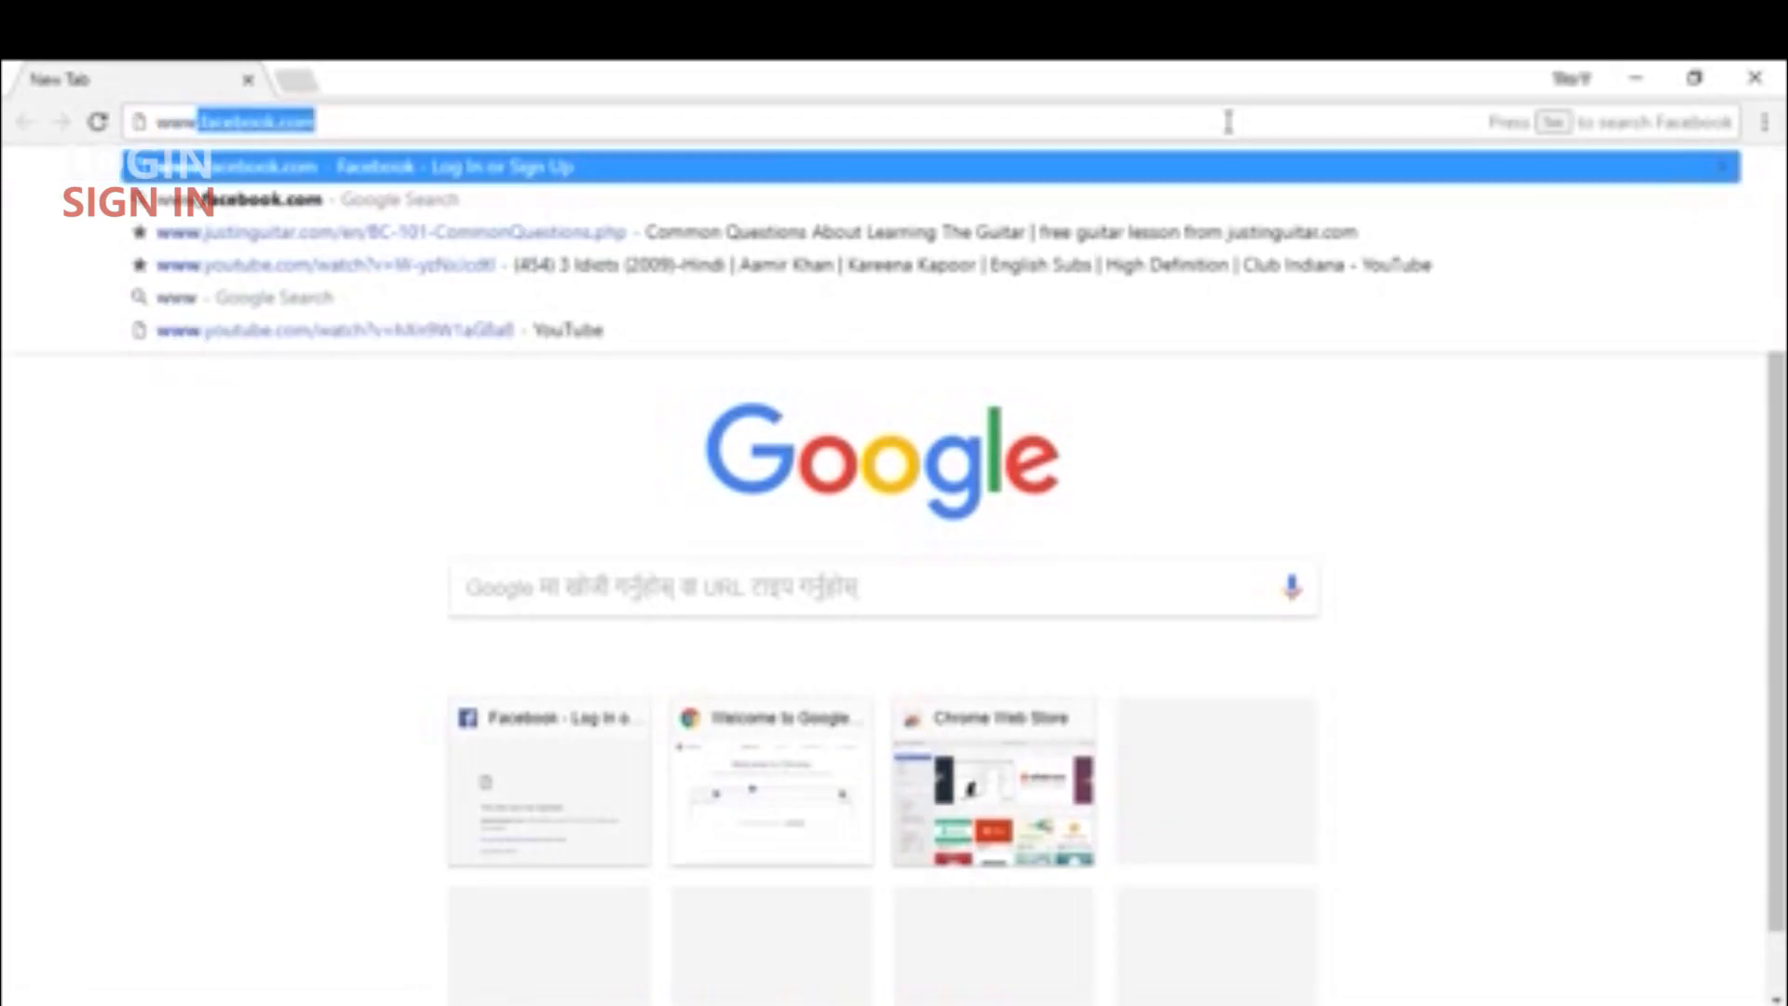
pyautogui.write('fa')
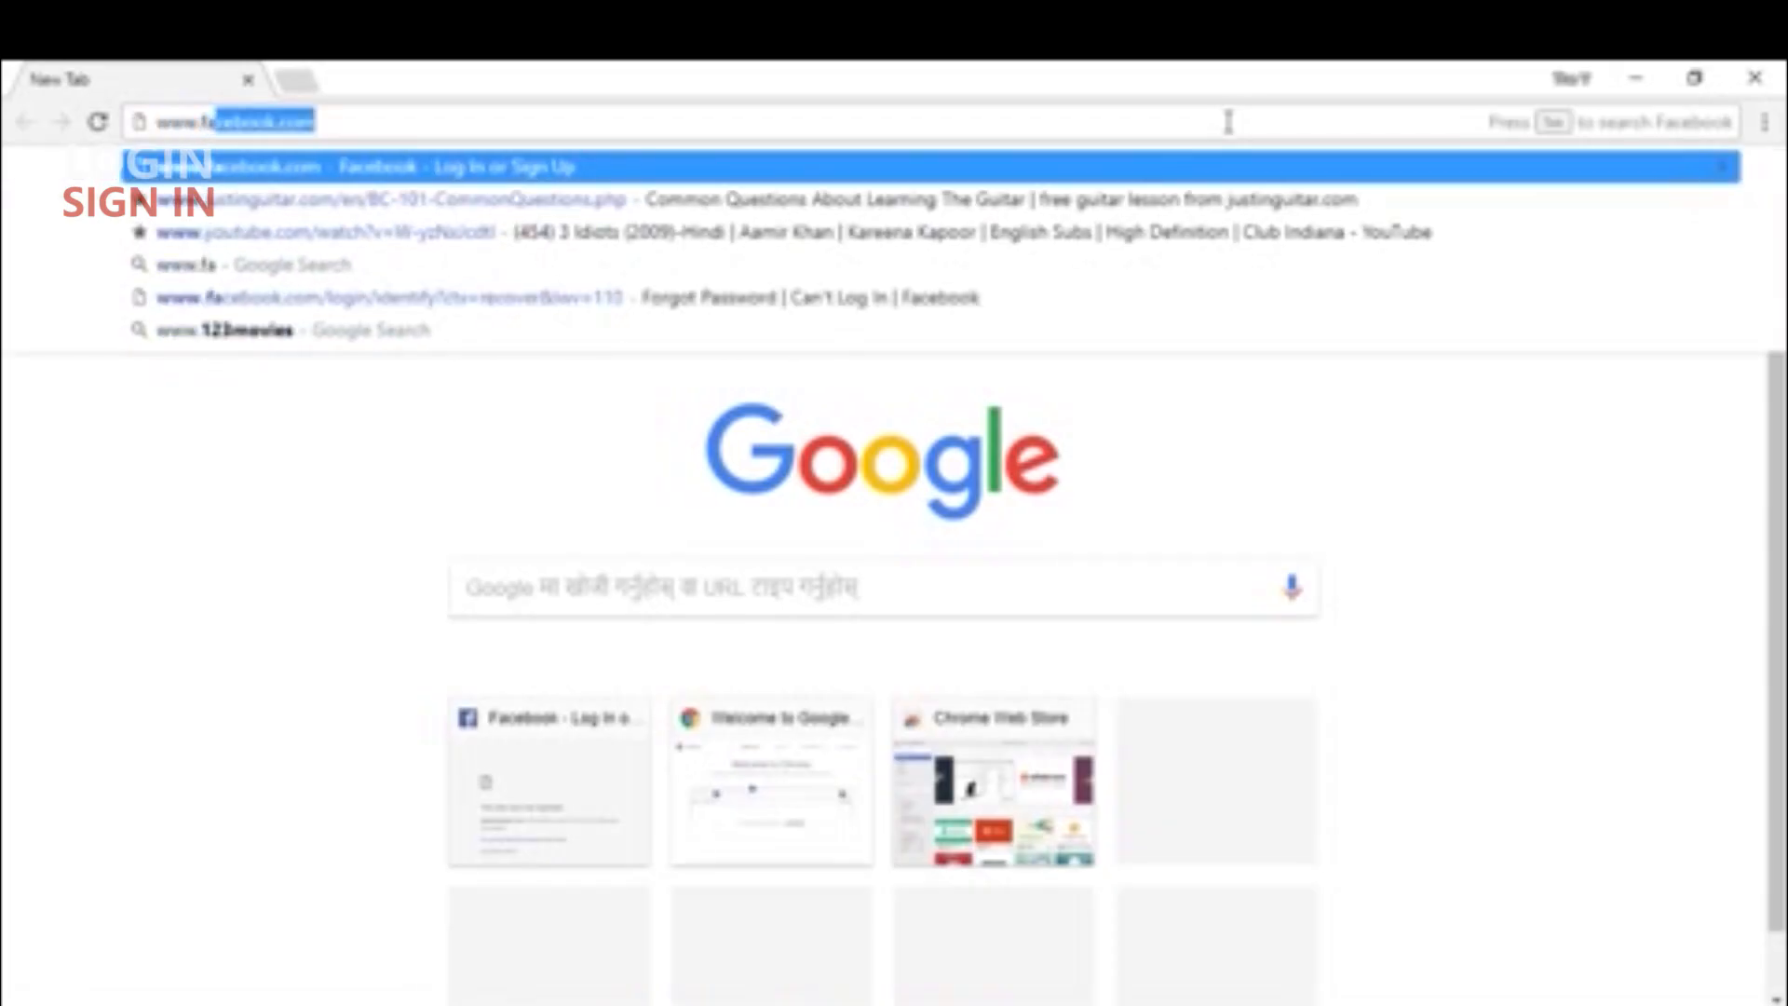
pyautogui.write('cebook.com')
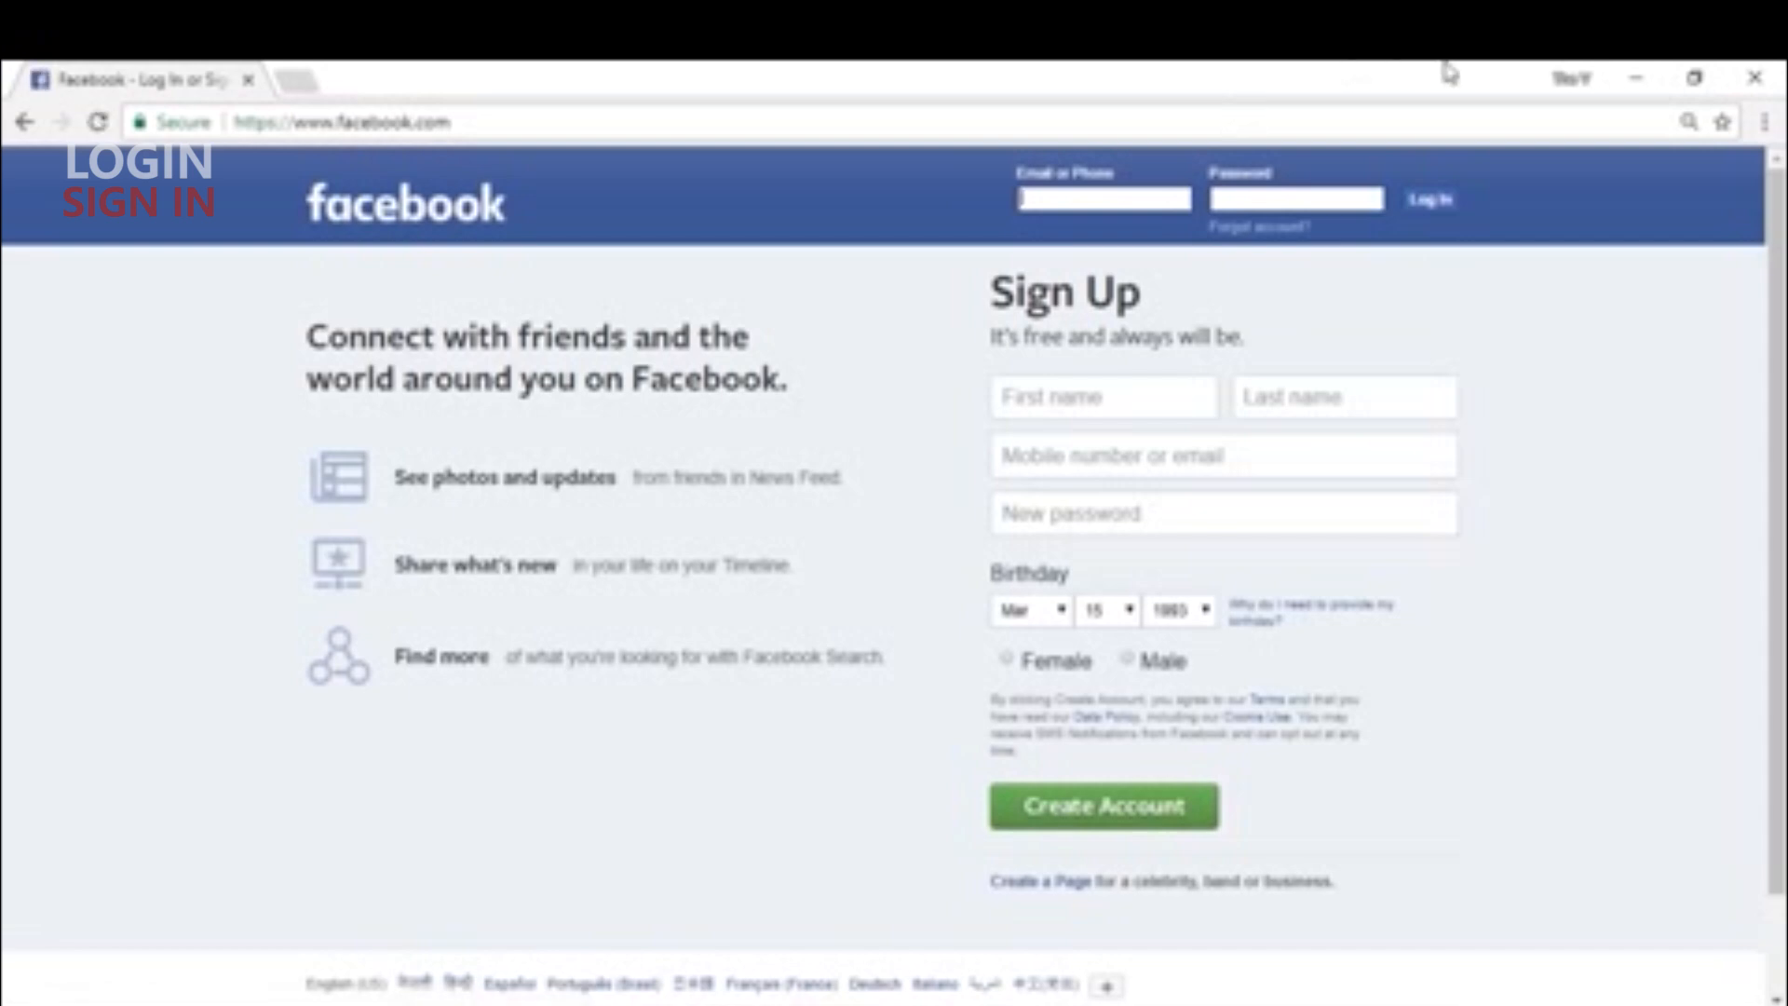
pyautogui.moveTo(570, 458)
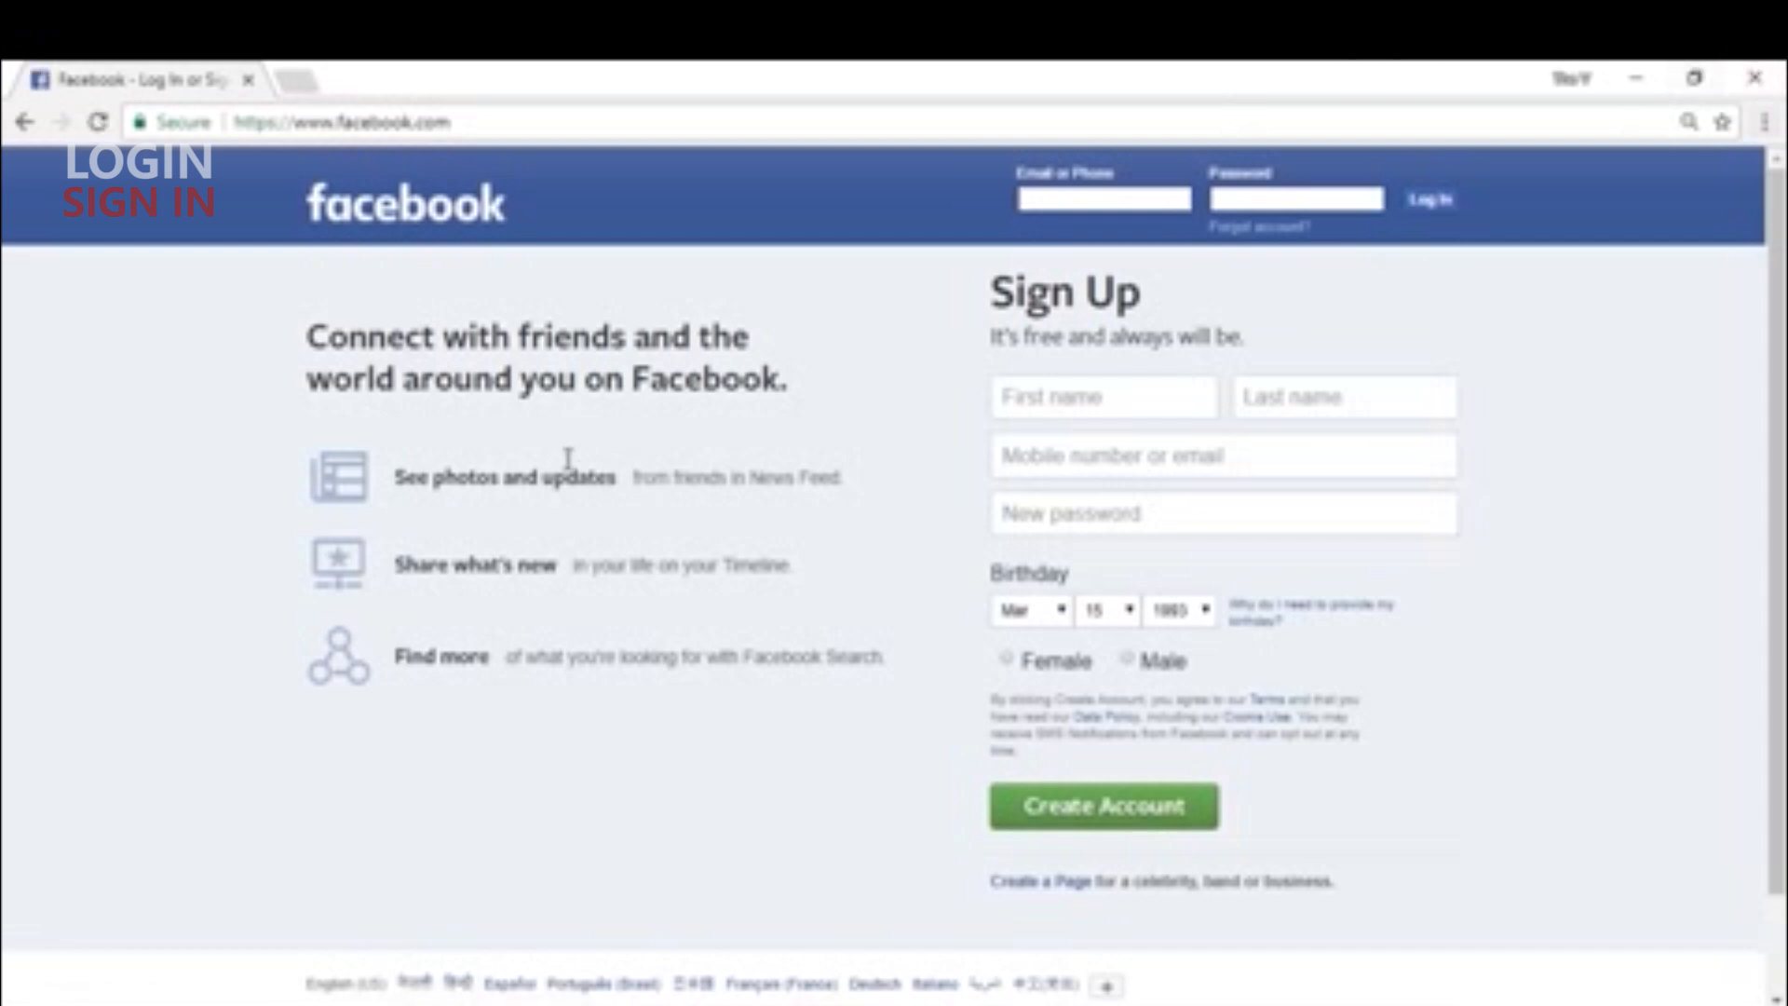
# - Enter an email and password in the top Log In fields and submit the login
pyautogui.click(1101, 200)
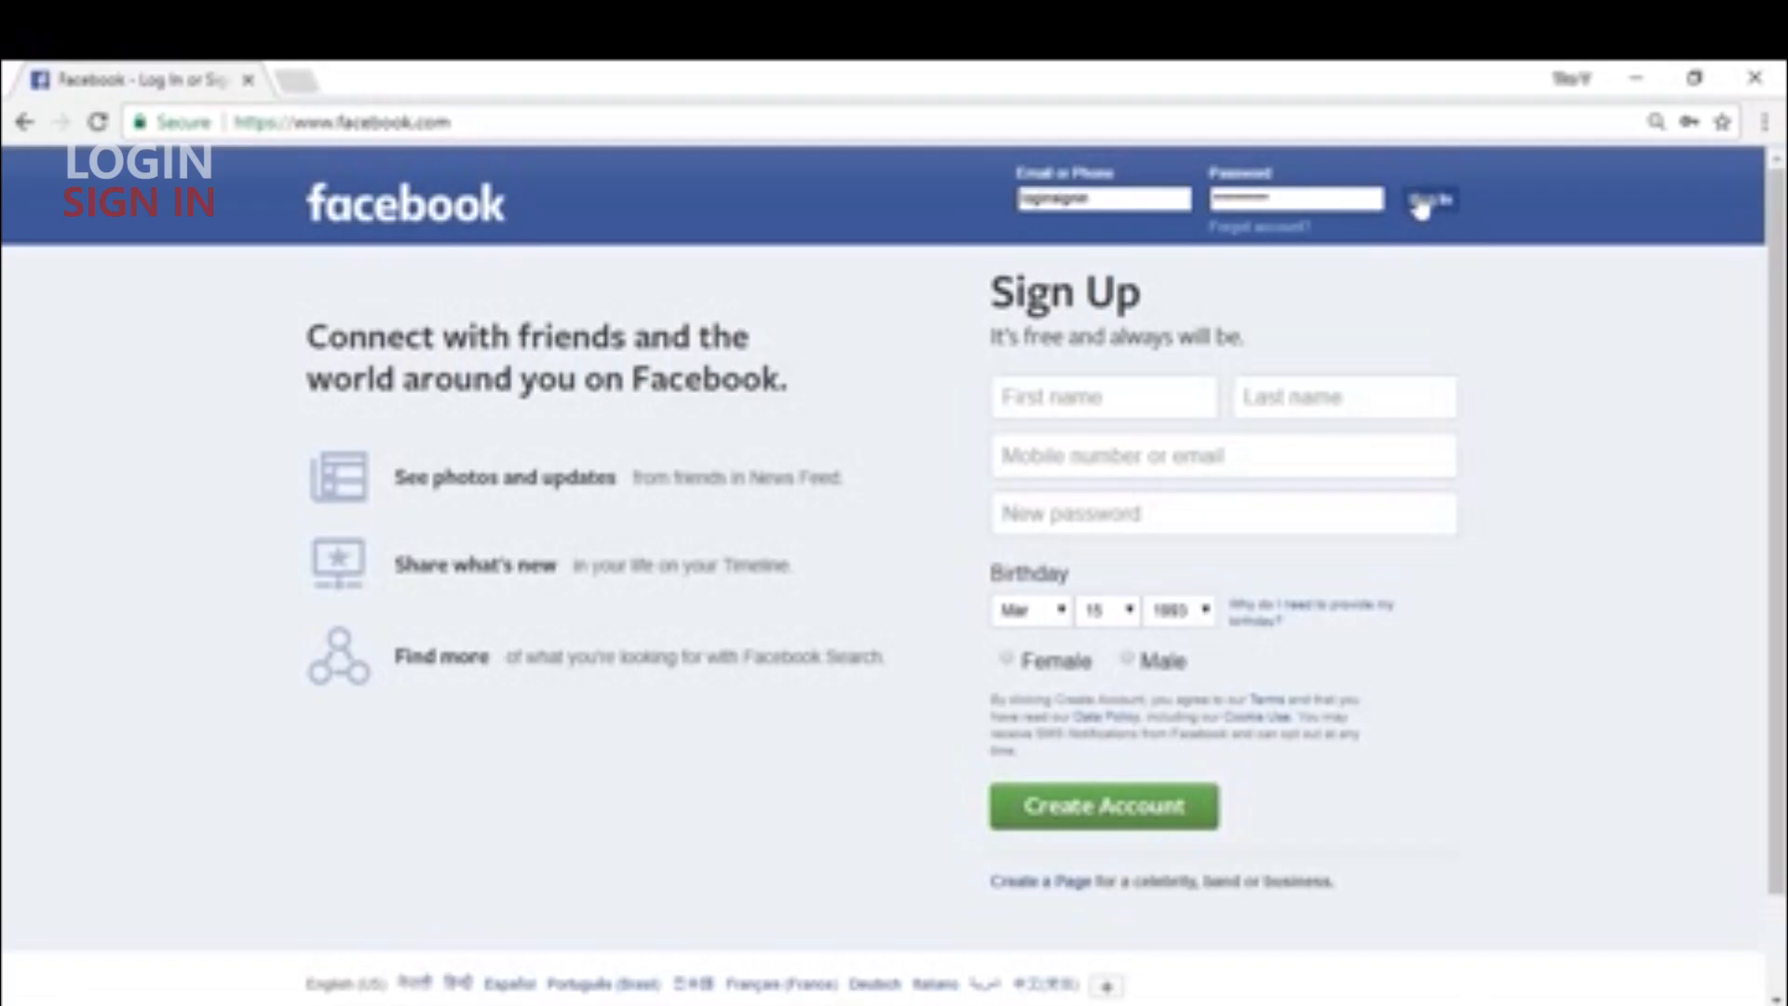
pyautogui.click(1429, 201)
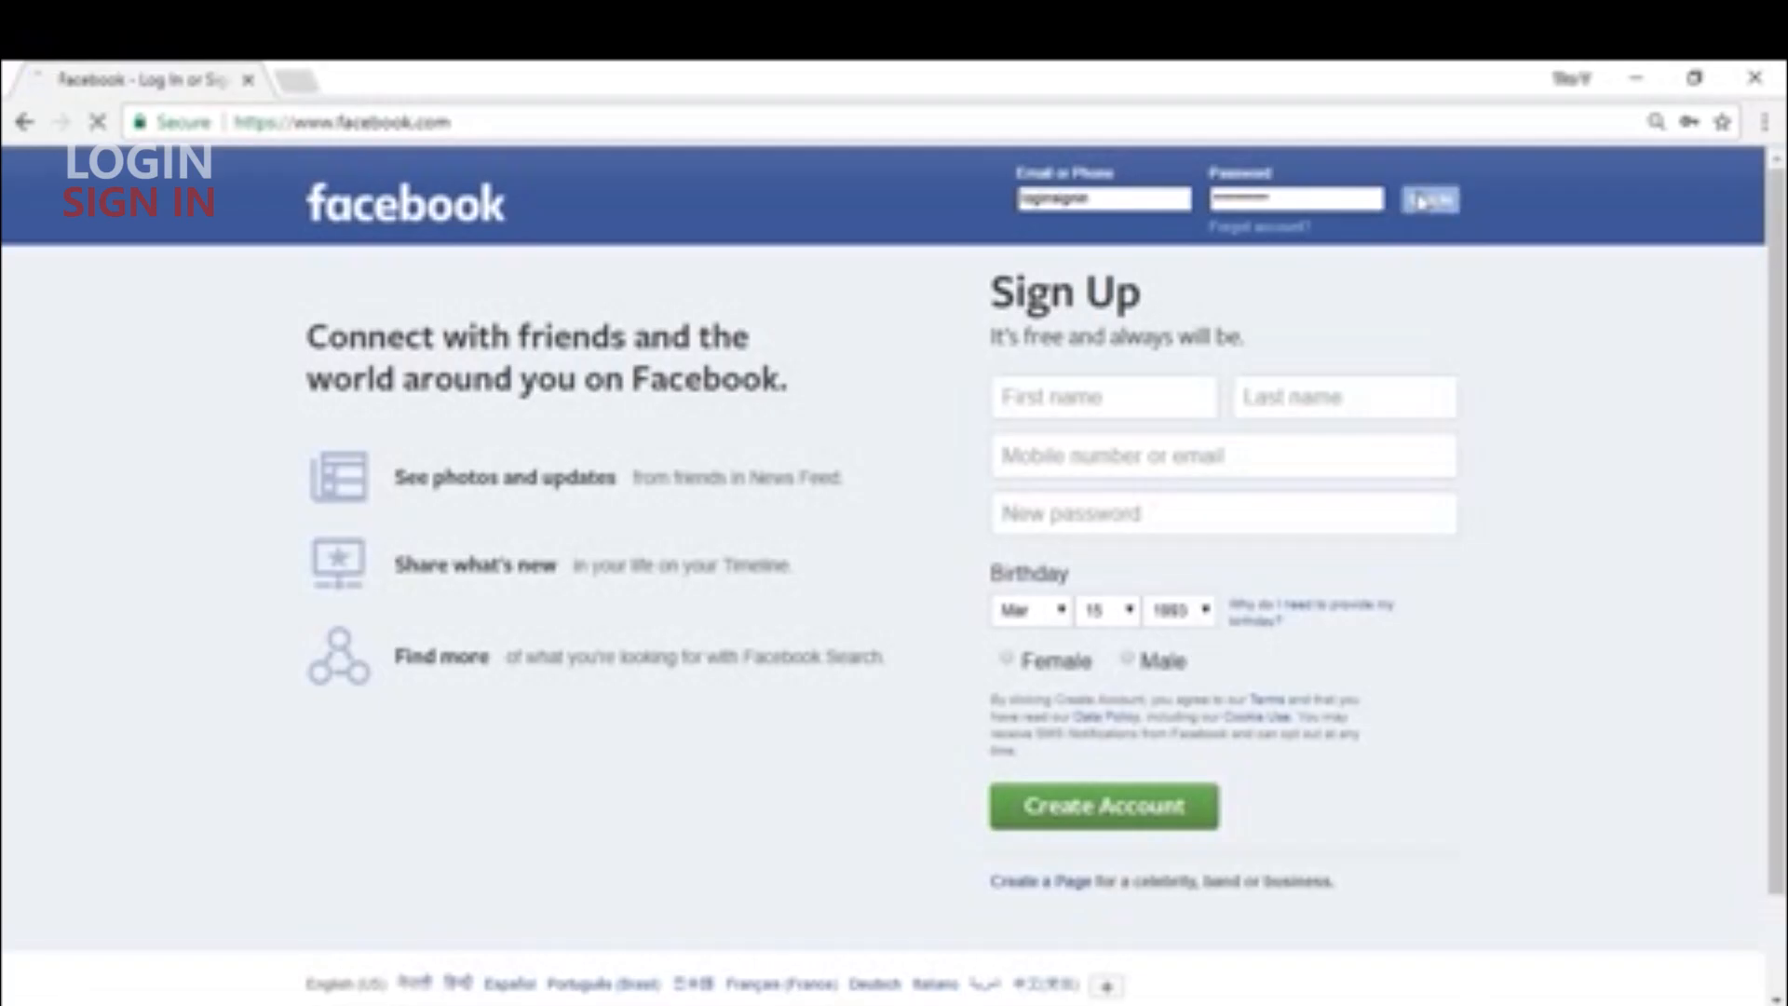
pyautogui.click(1425, 199)
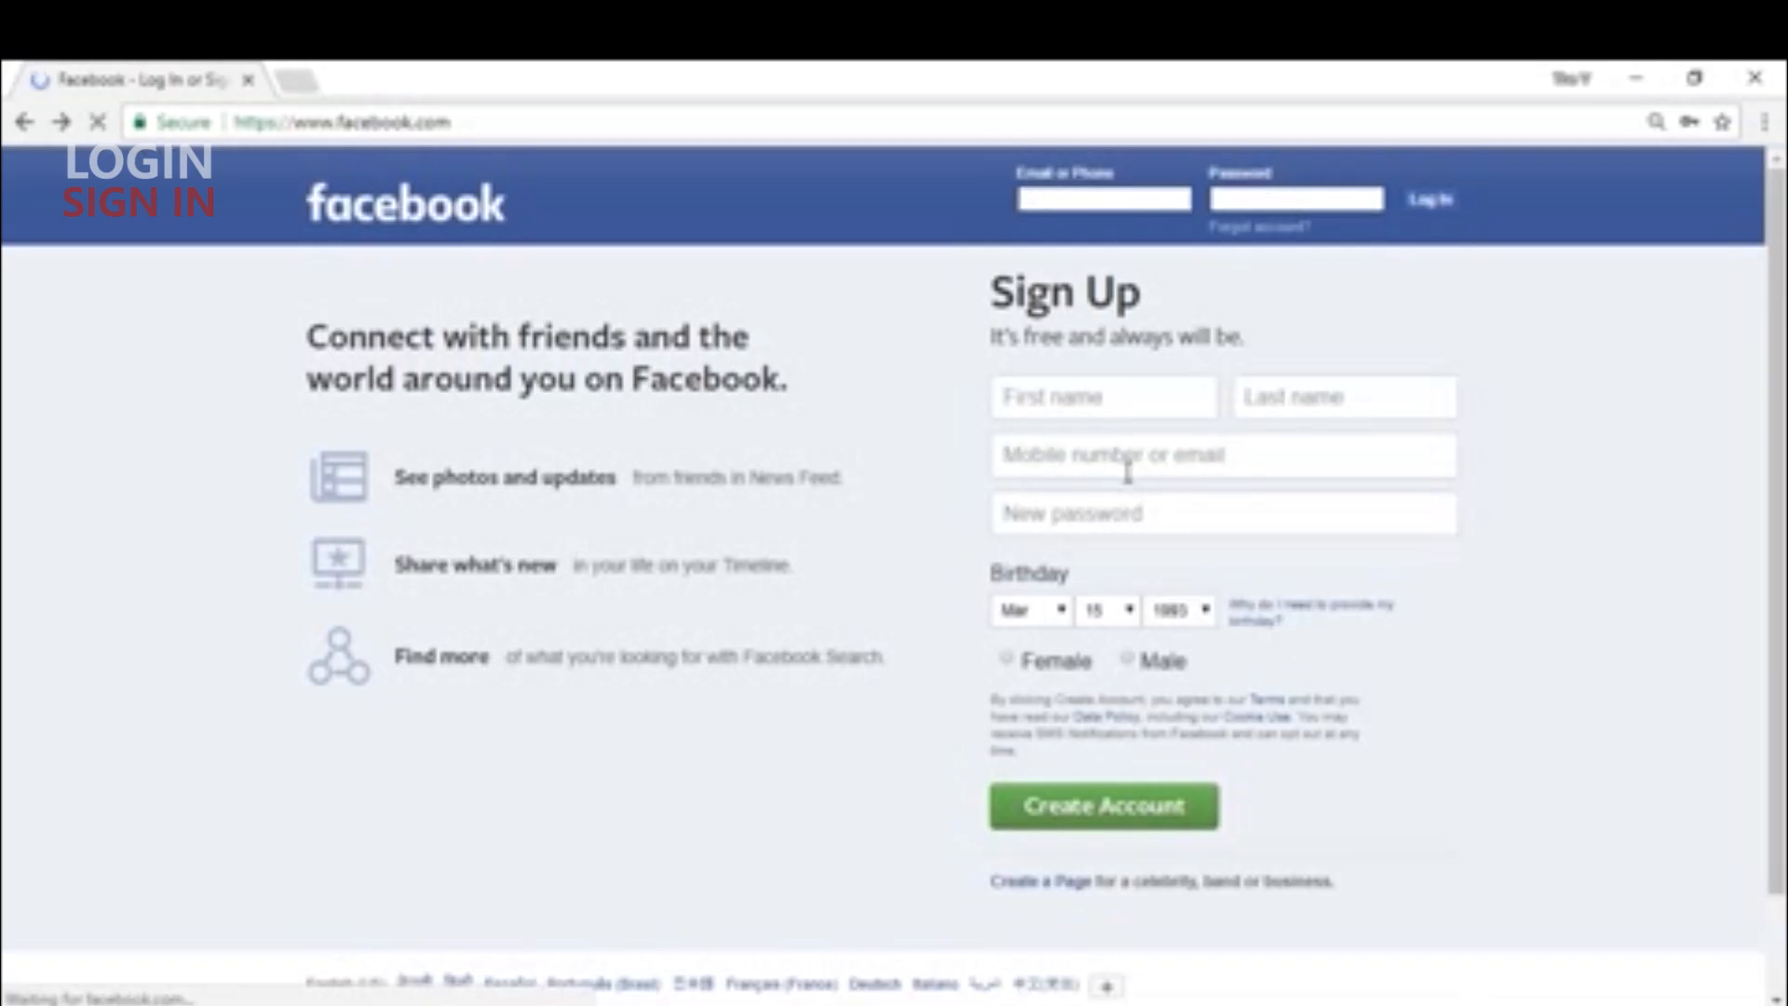
pyautogui.click(1101, 397)
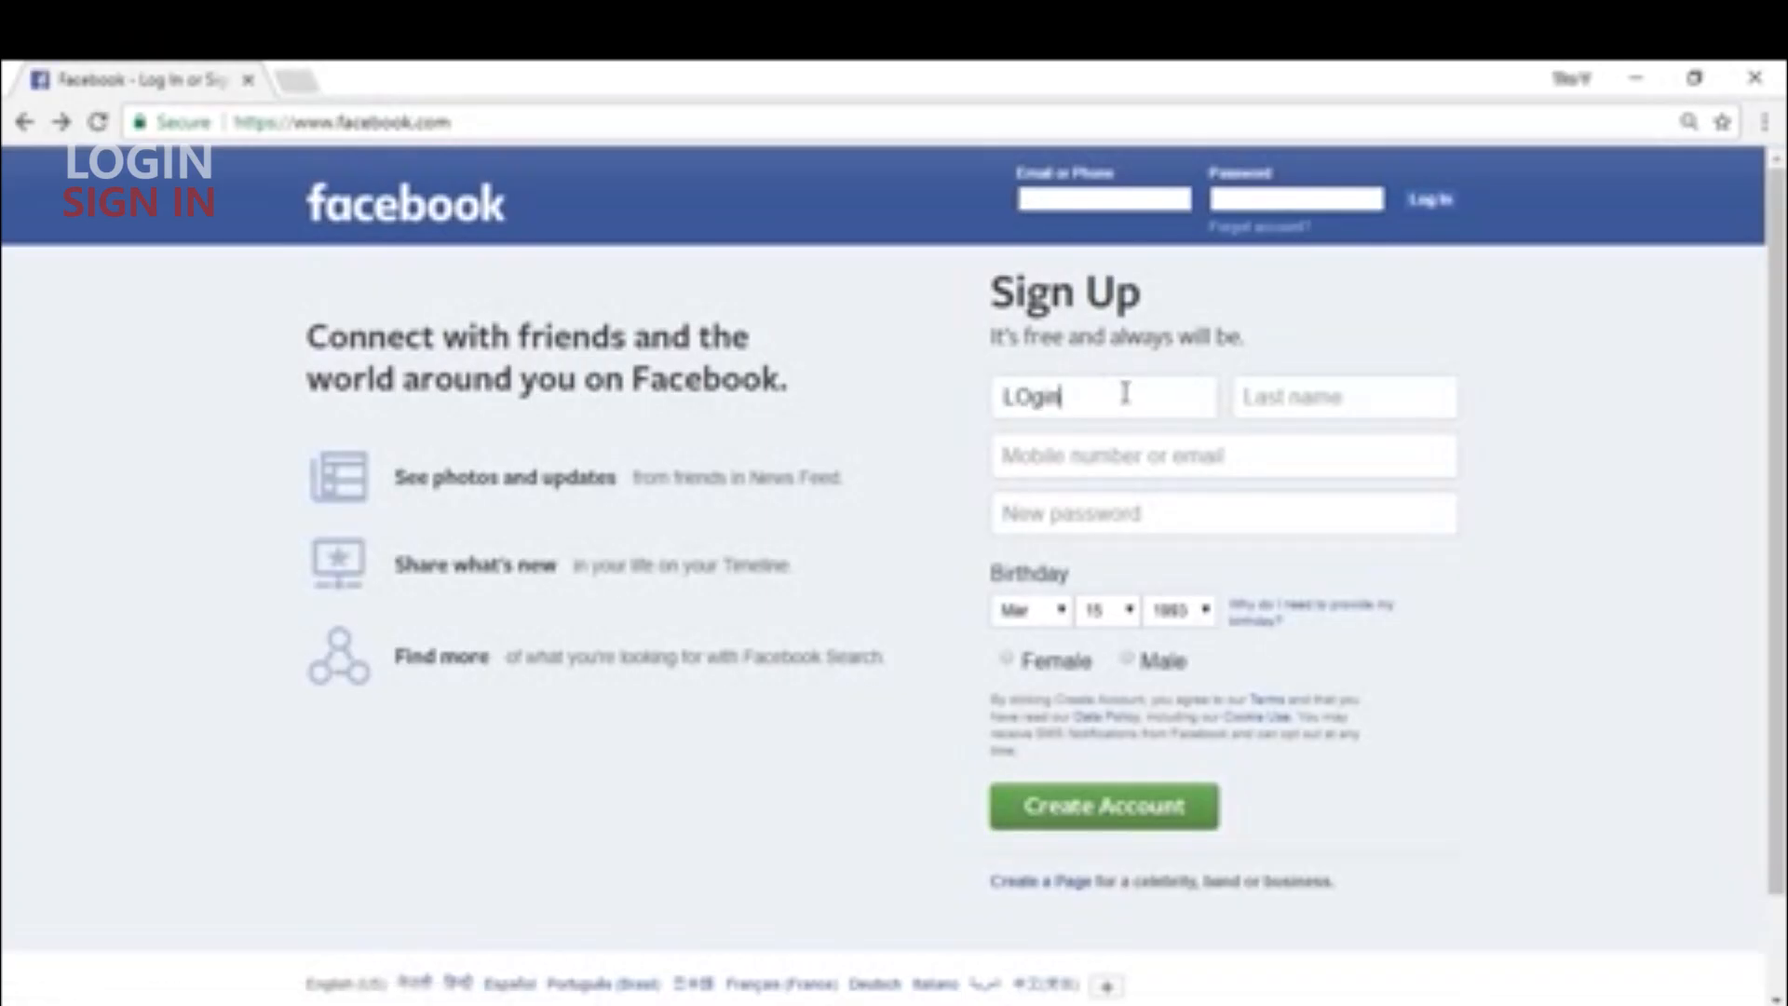
pyautogui.press('Backspace')
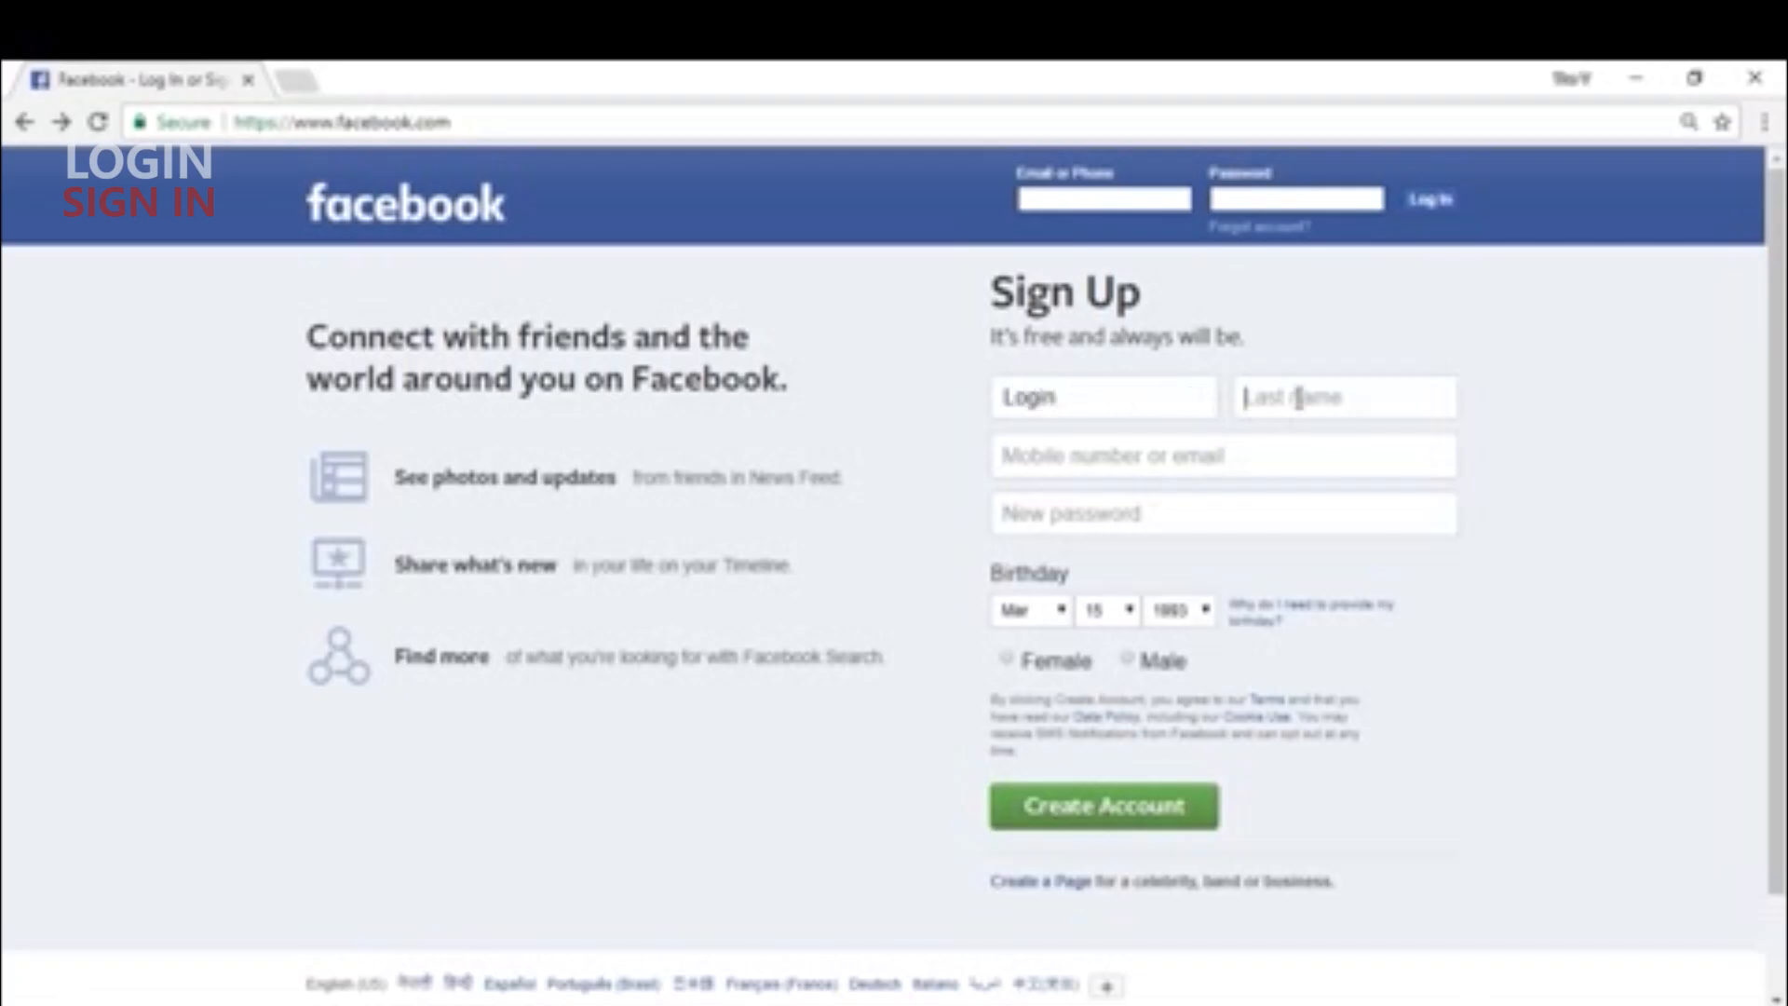
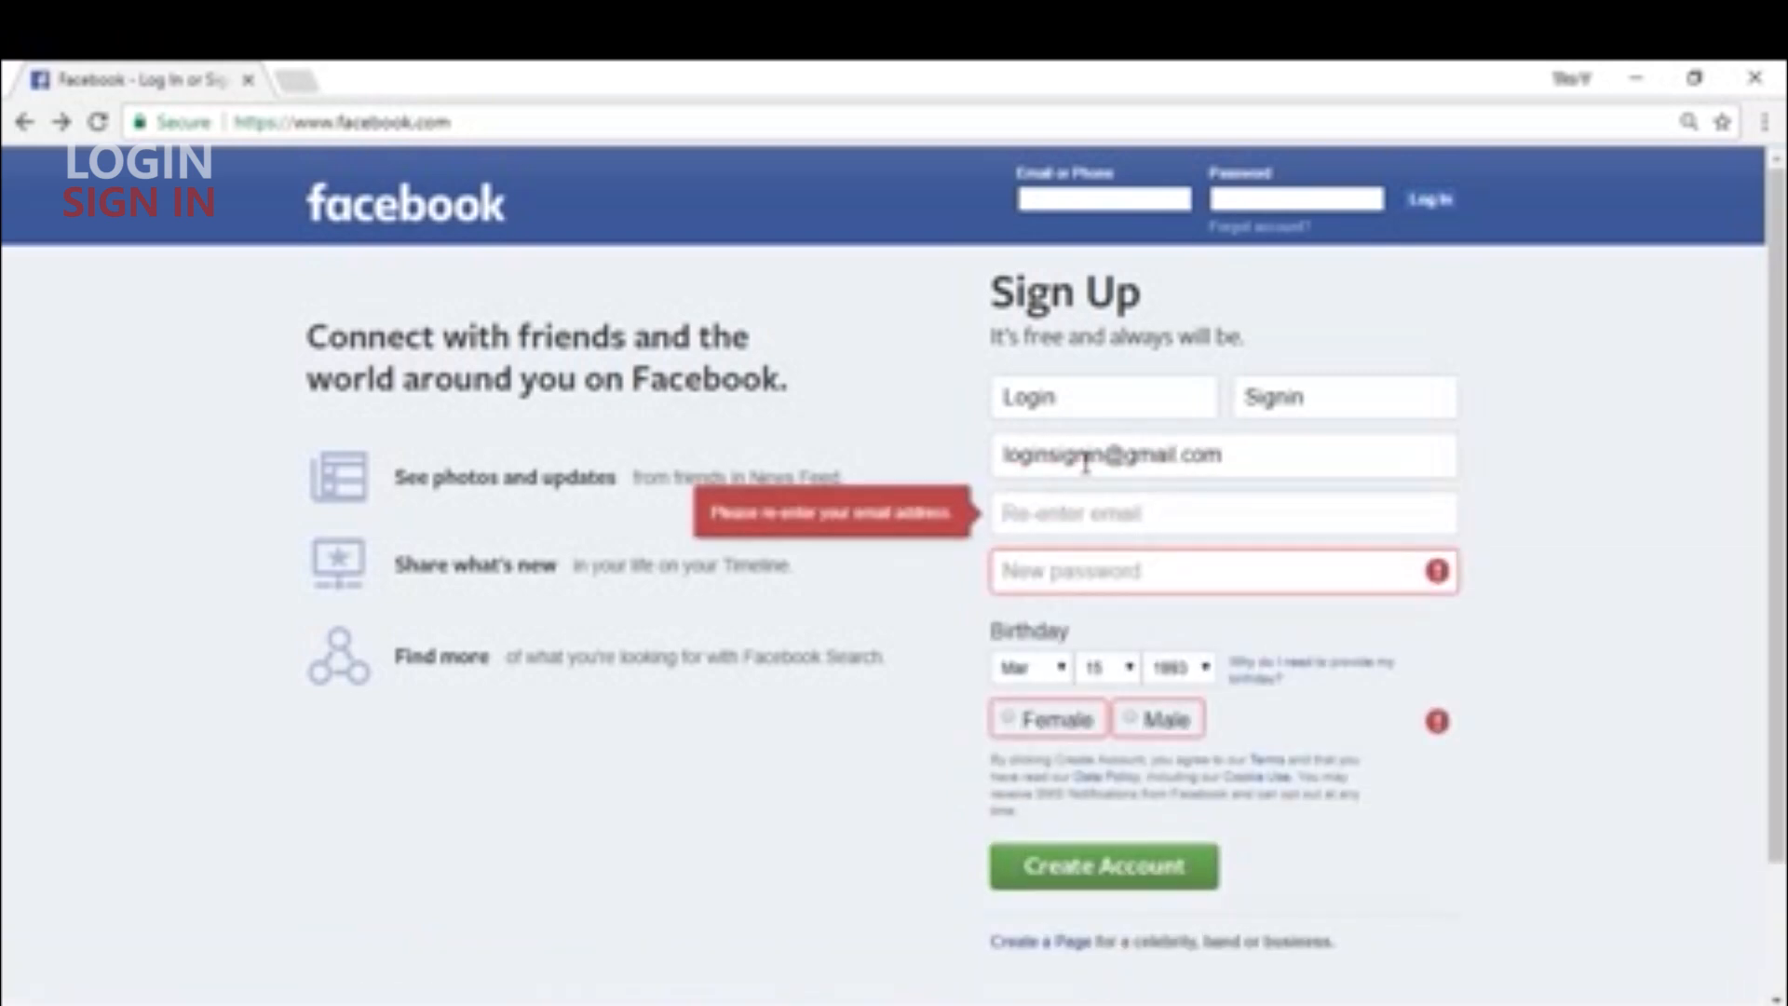
# - Re-enter the email, add a password, set birth month January and gender Female
pyautogui.click(1222, 513)
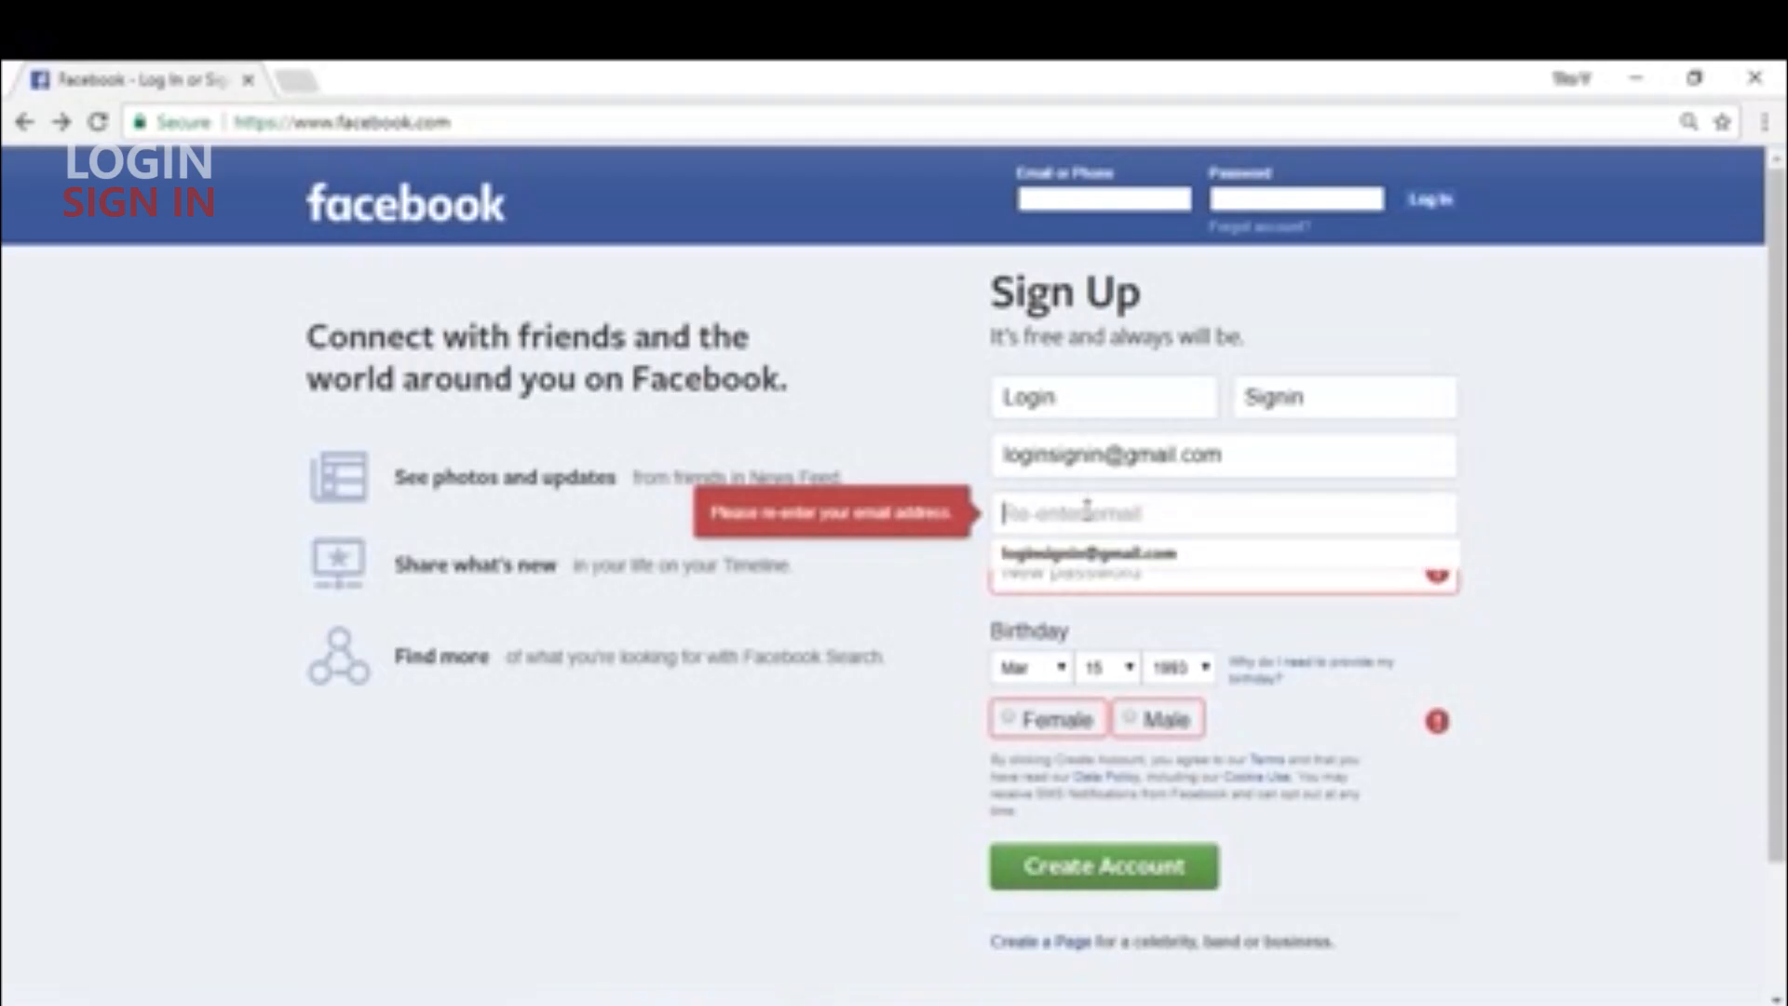
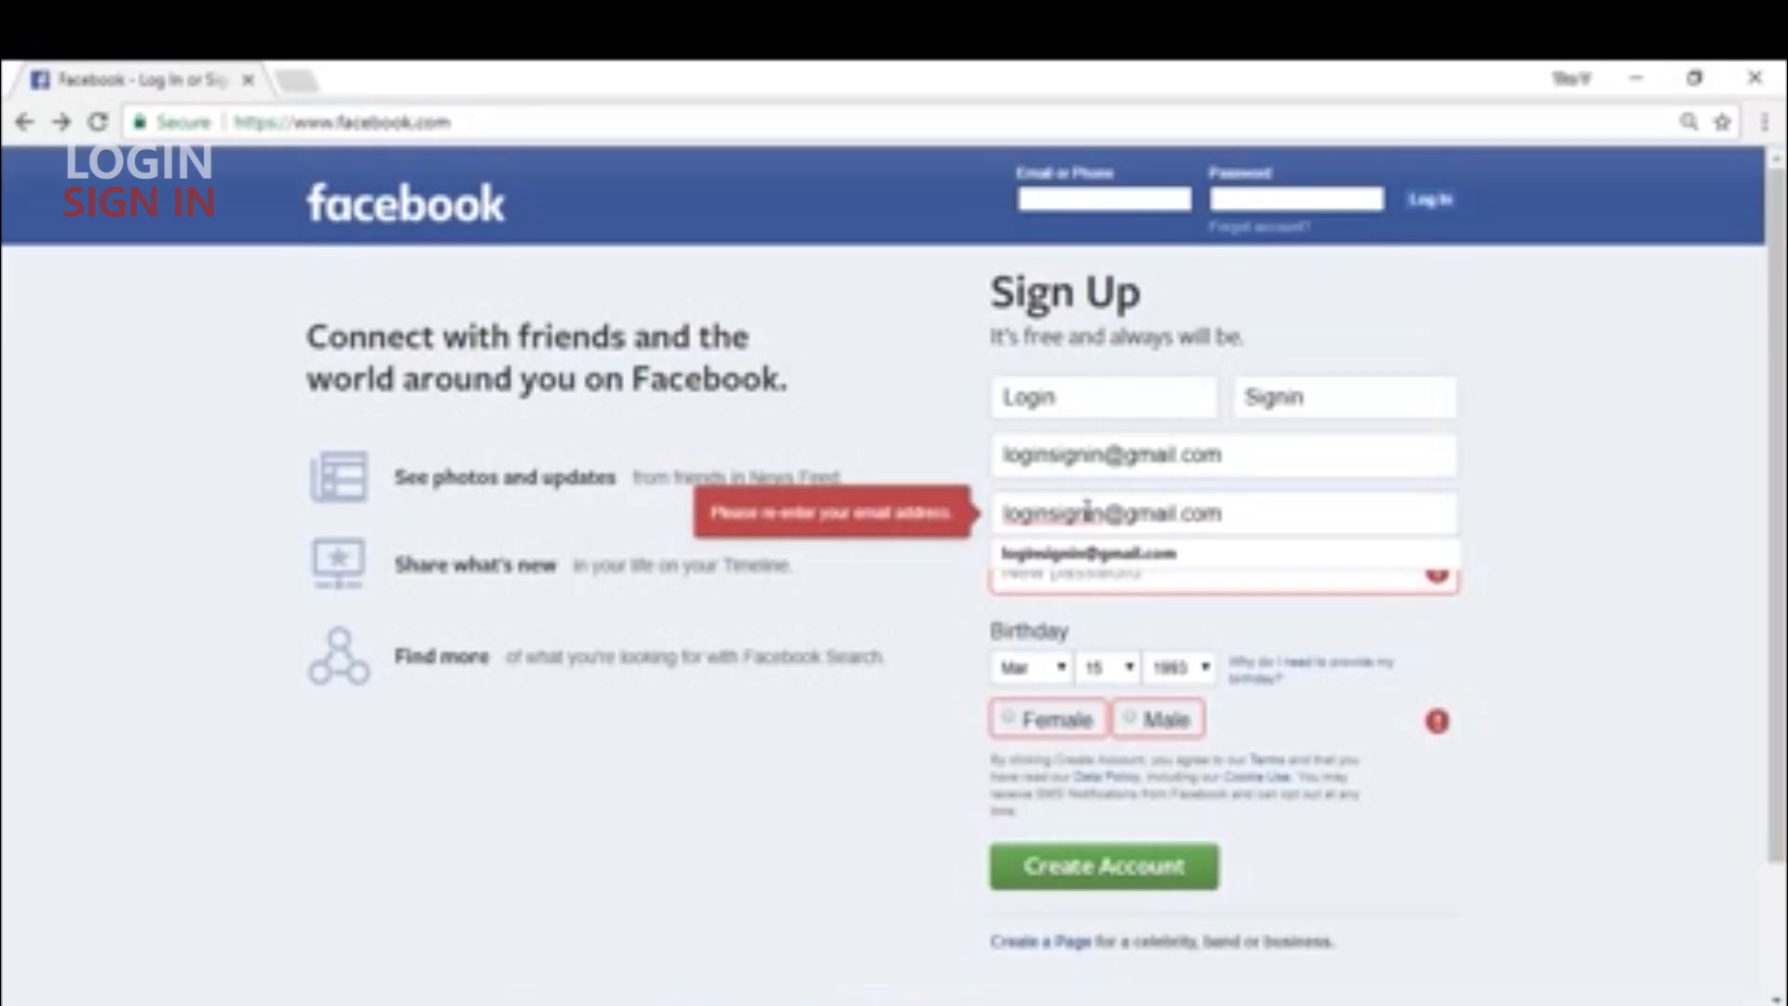
pyautogui.click(1224, 572)
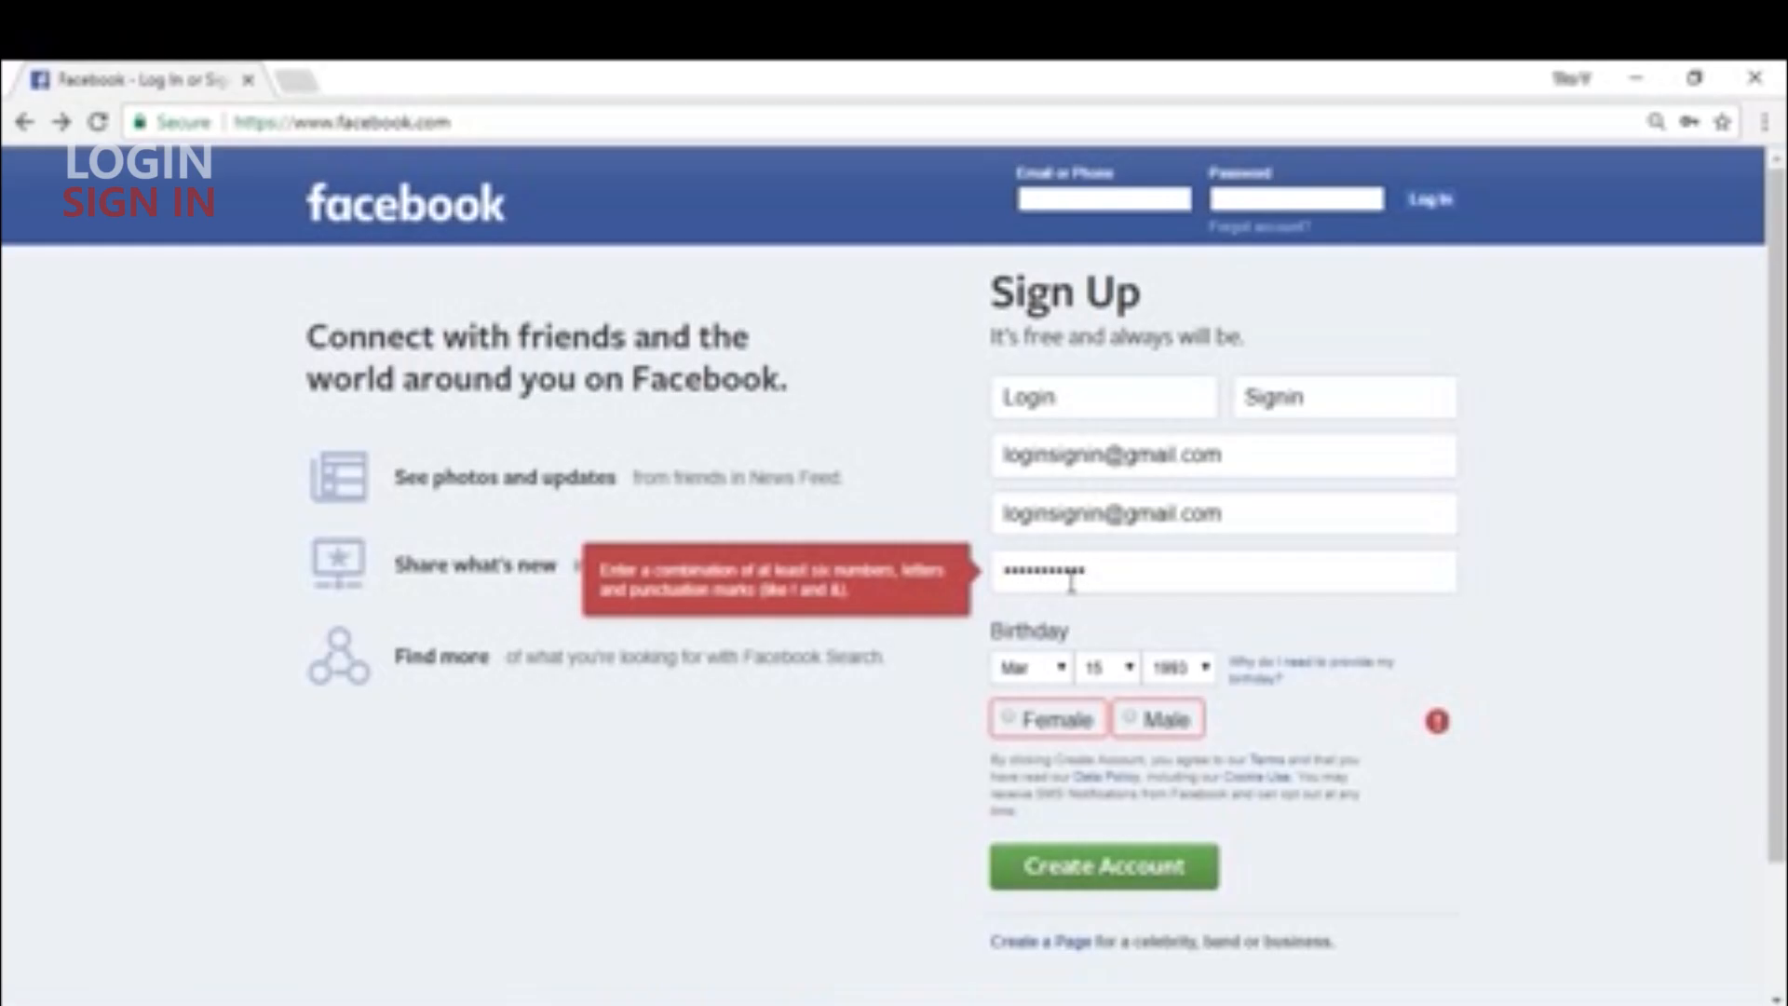
pyautogui.click(1034, 669)
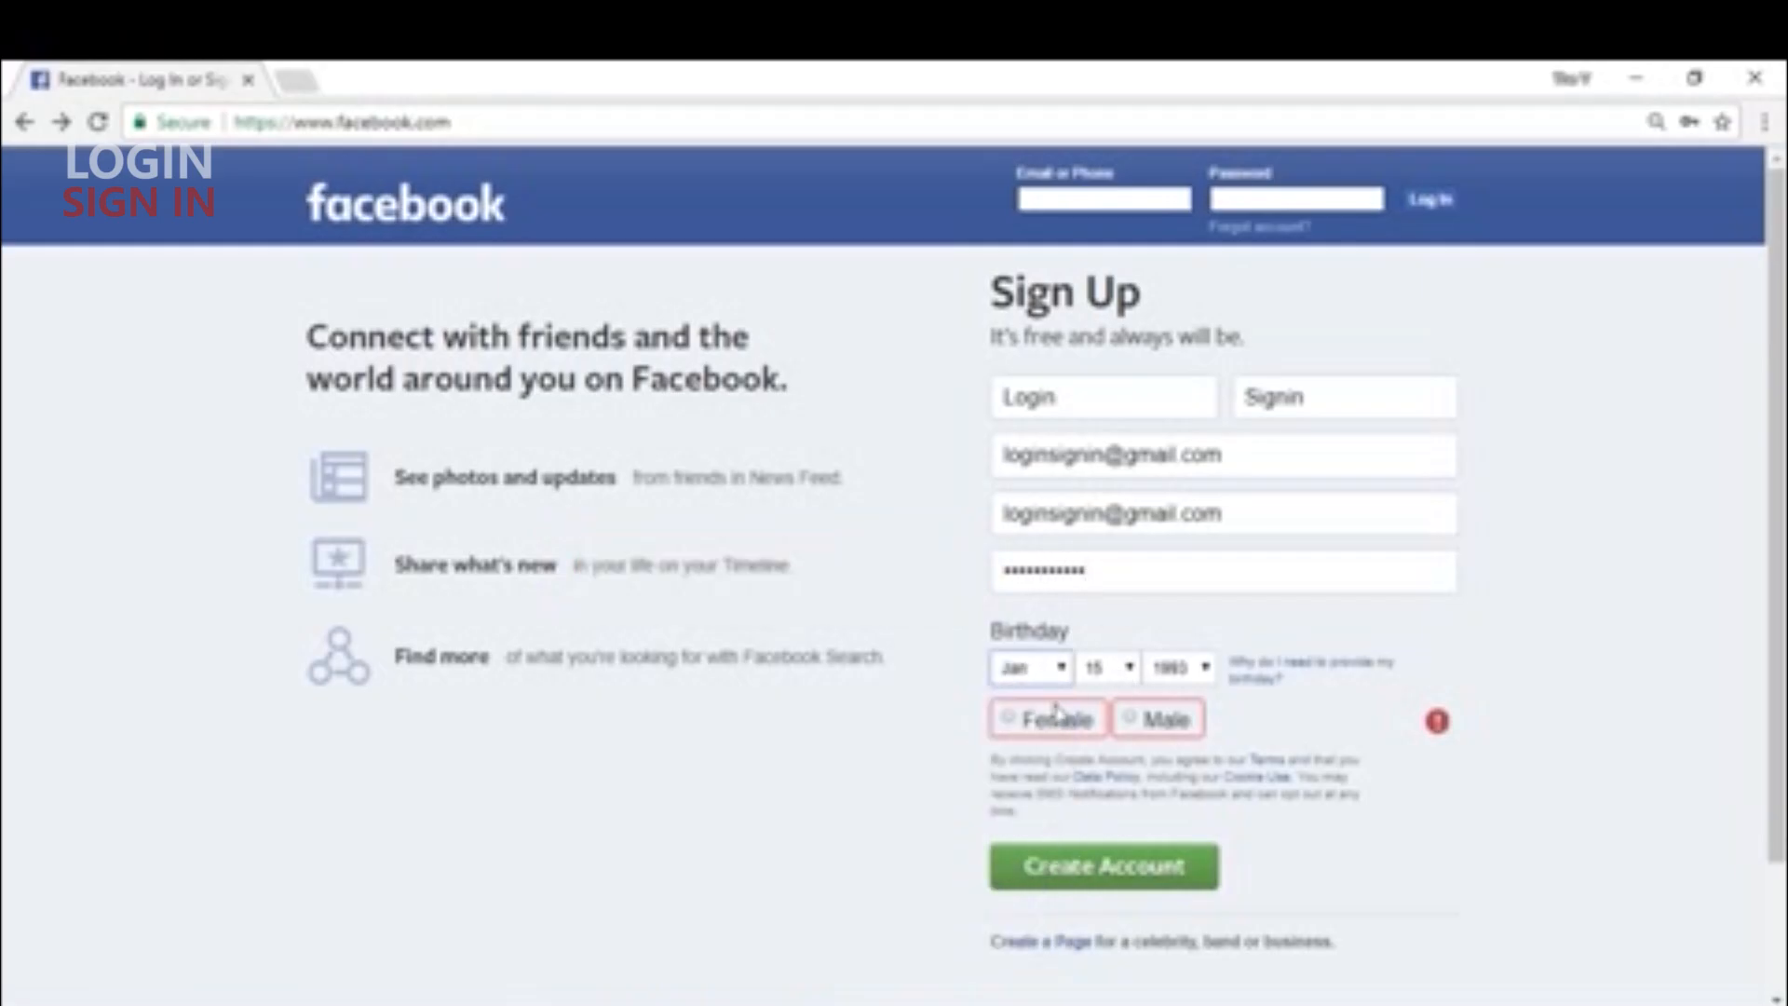
pyautogui.click(1095, 667)
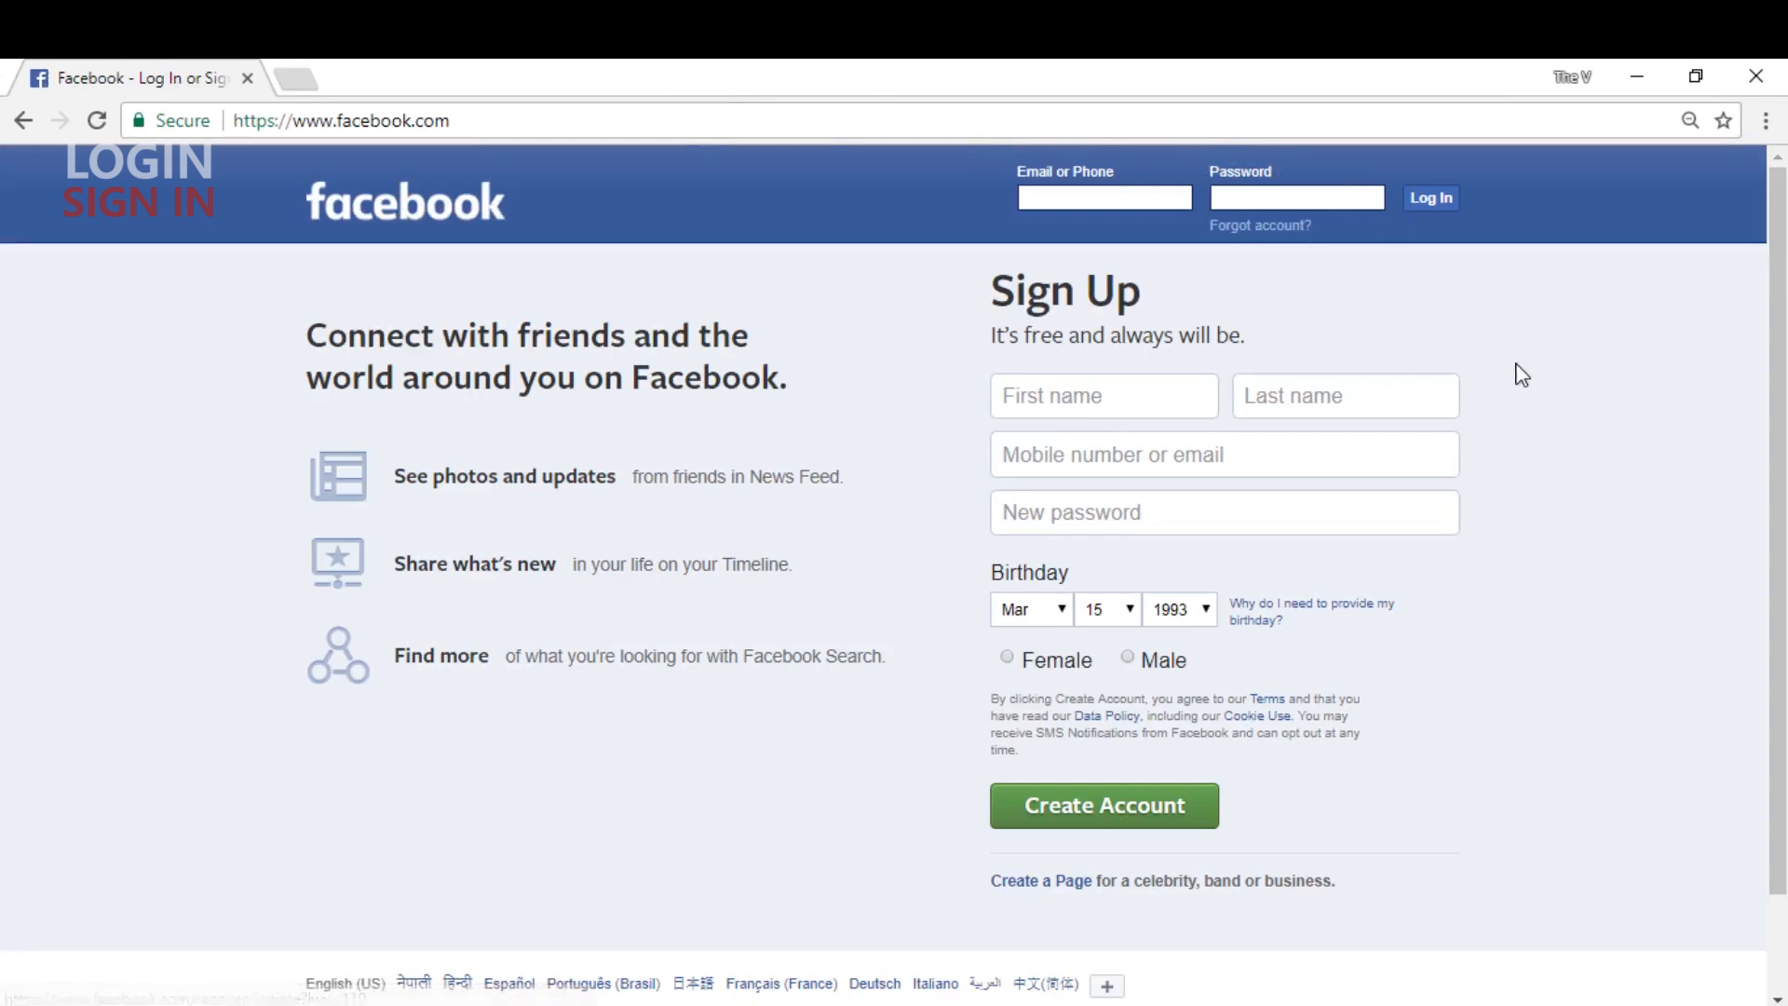
pyautogui.moveTo(1304, 248)
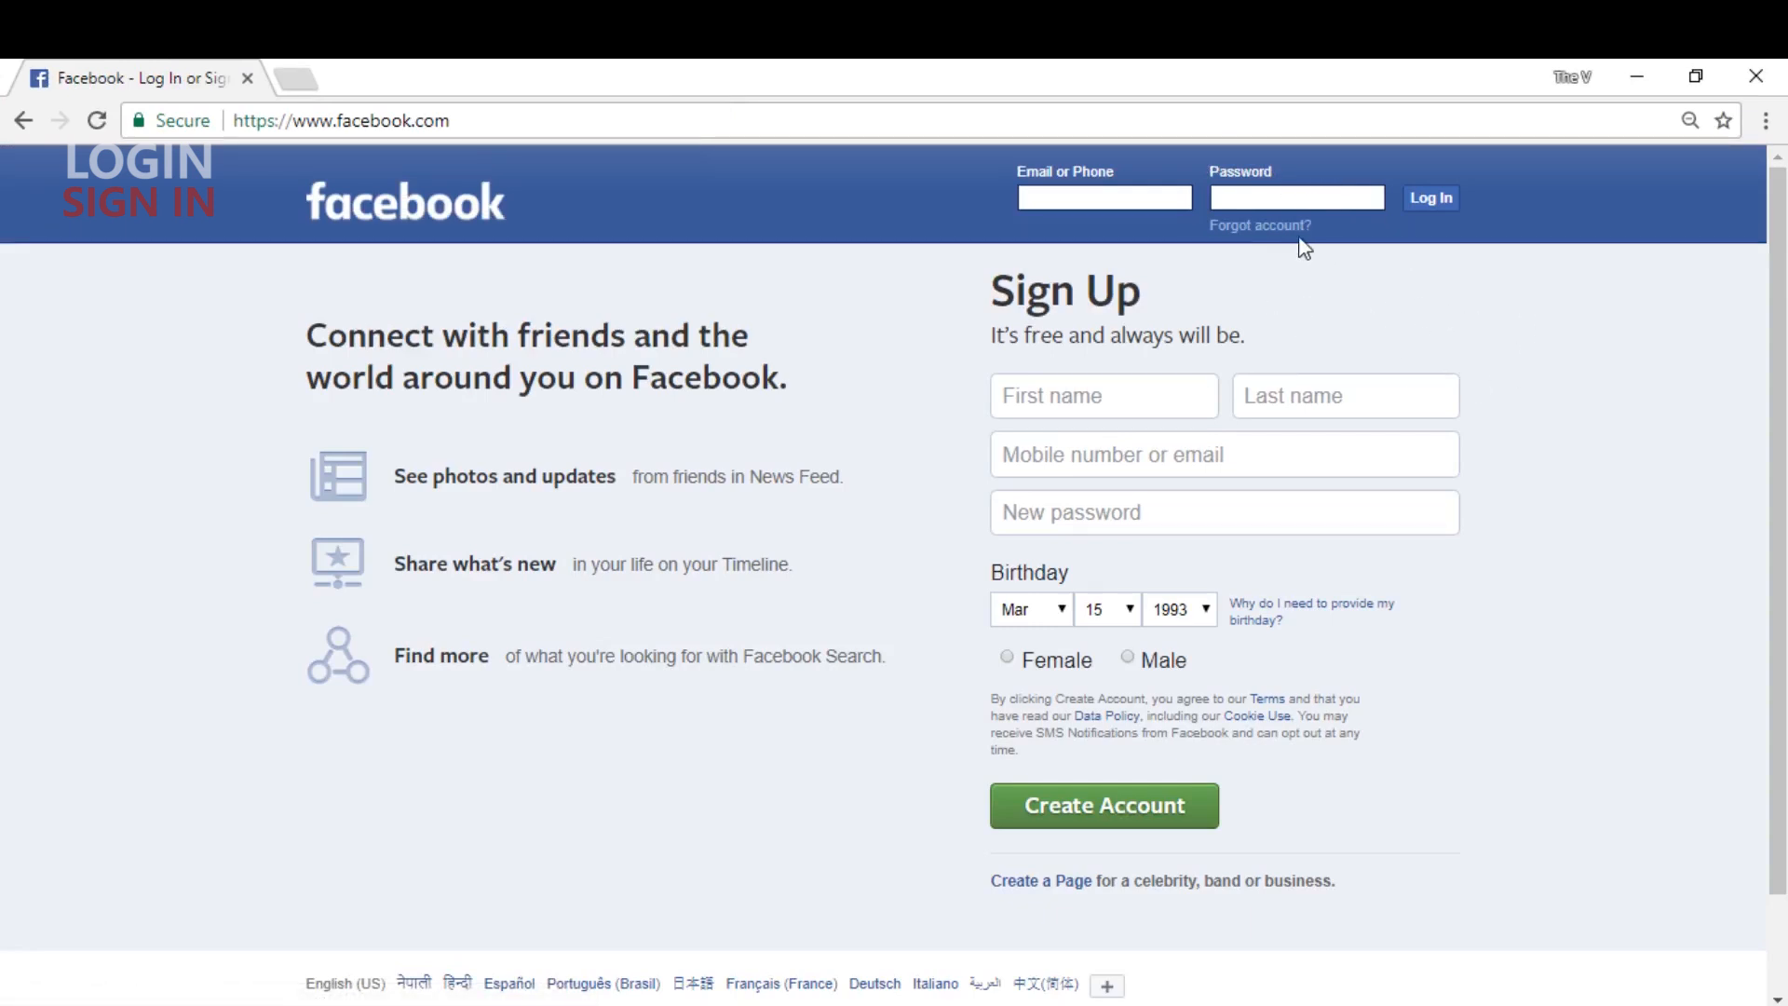
# - Follow 'Forgot account?' to reach the Find Your Account recovery page
pyautogui.click(1259, 225)
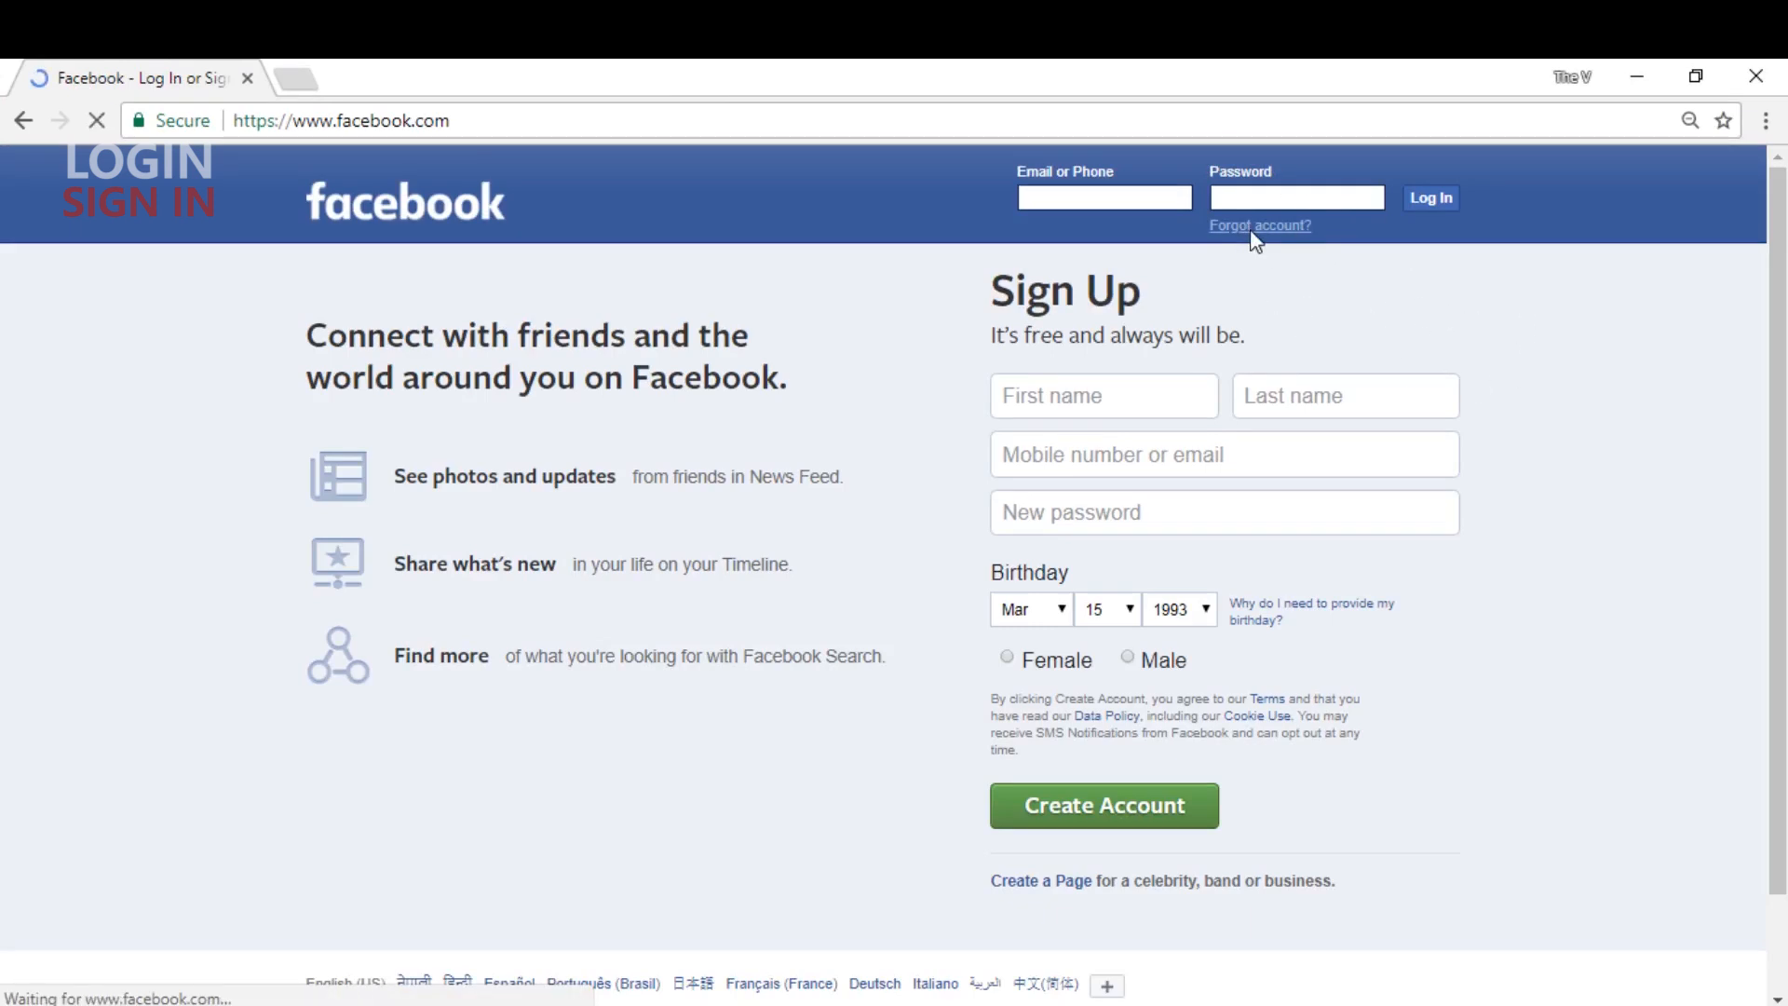
pyautogui.click(1262, 226)
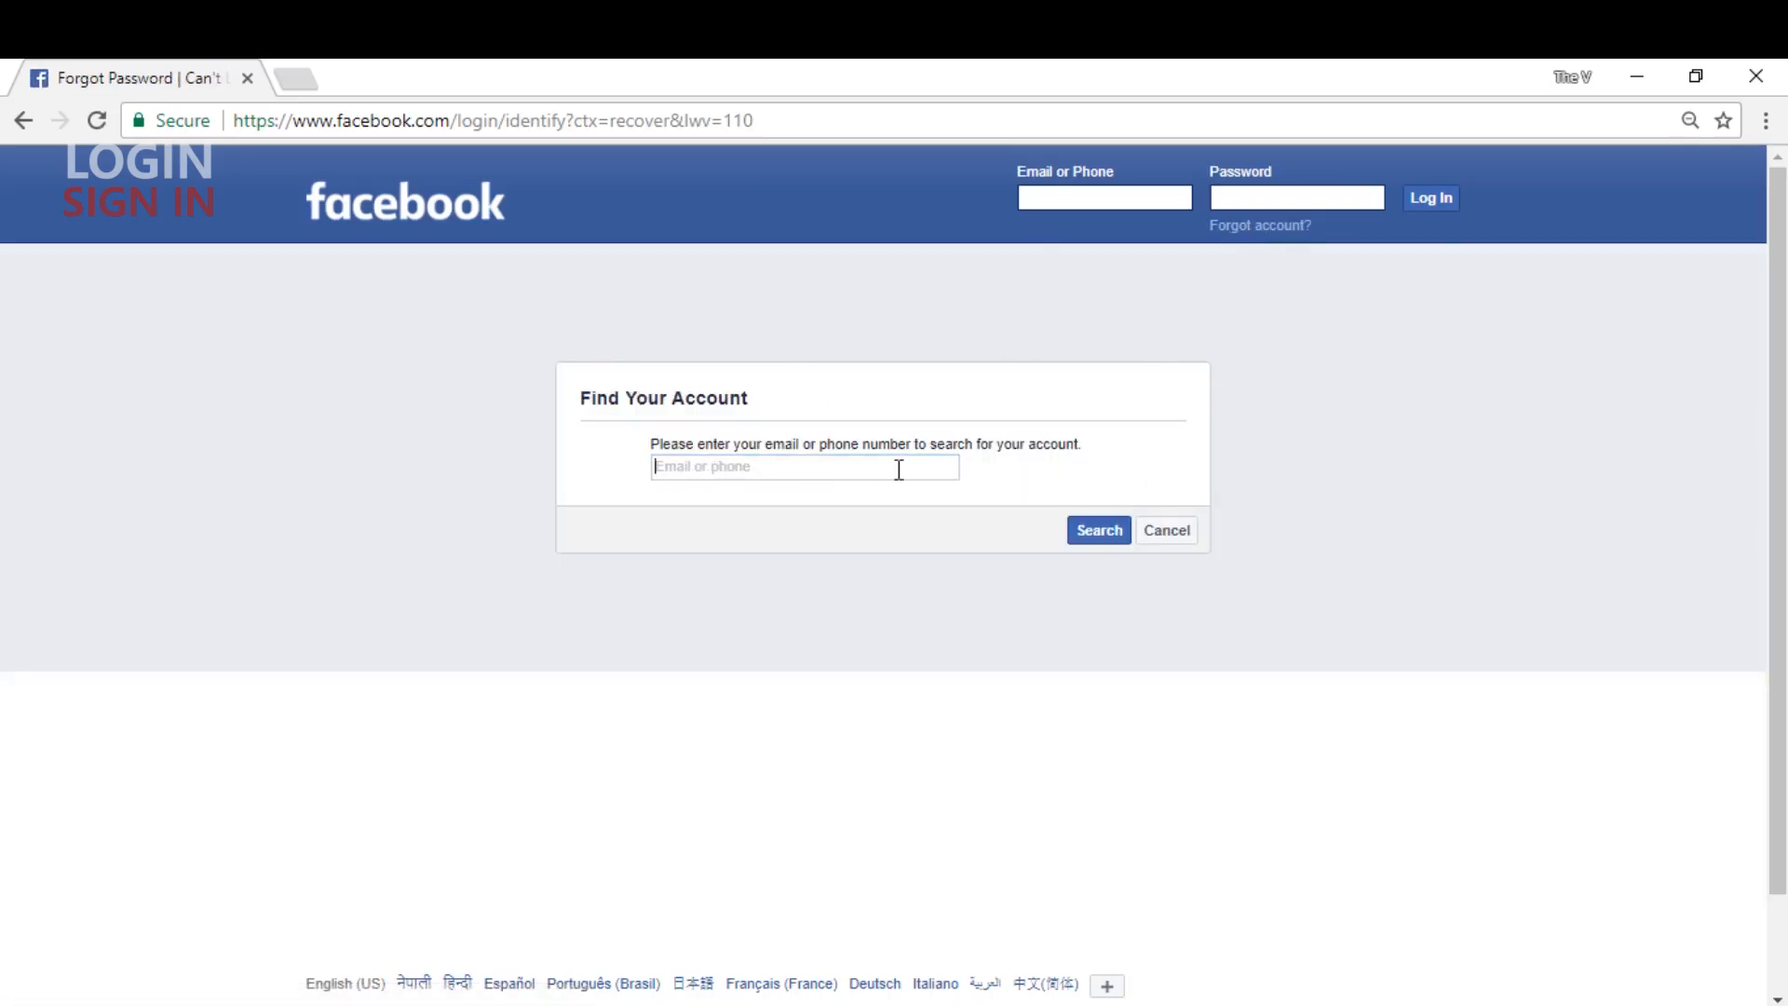
pyautogui.moveTo(1334, 406)
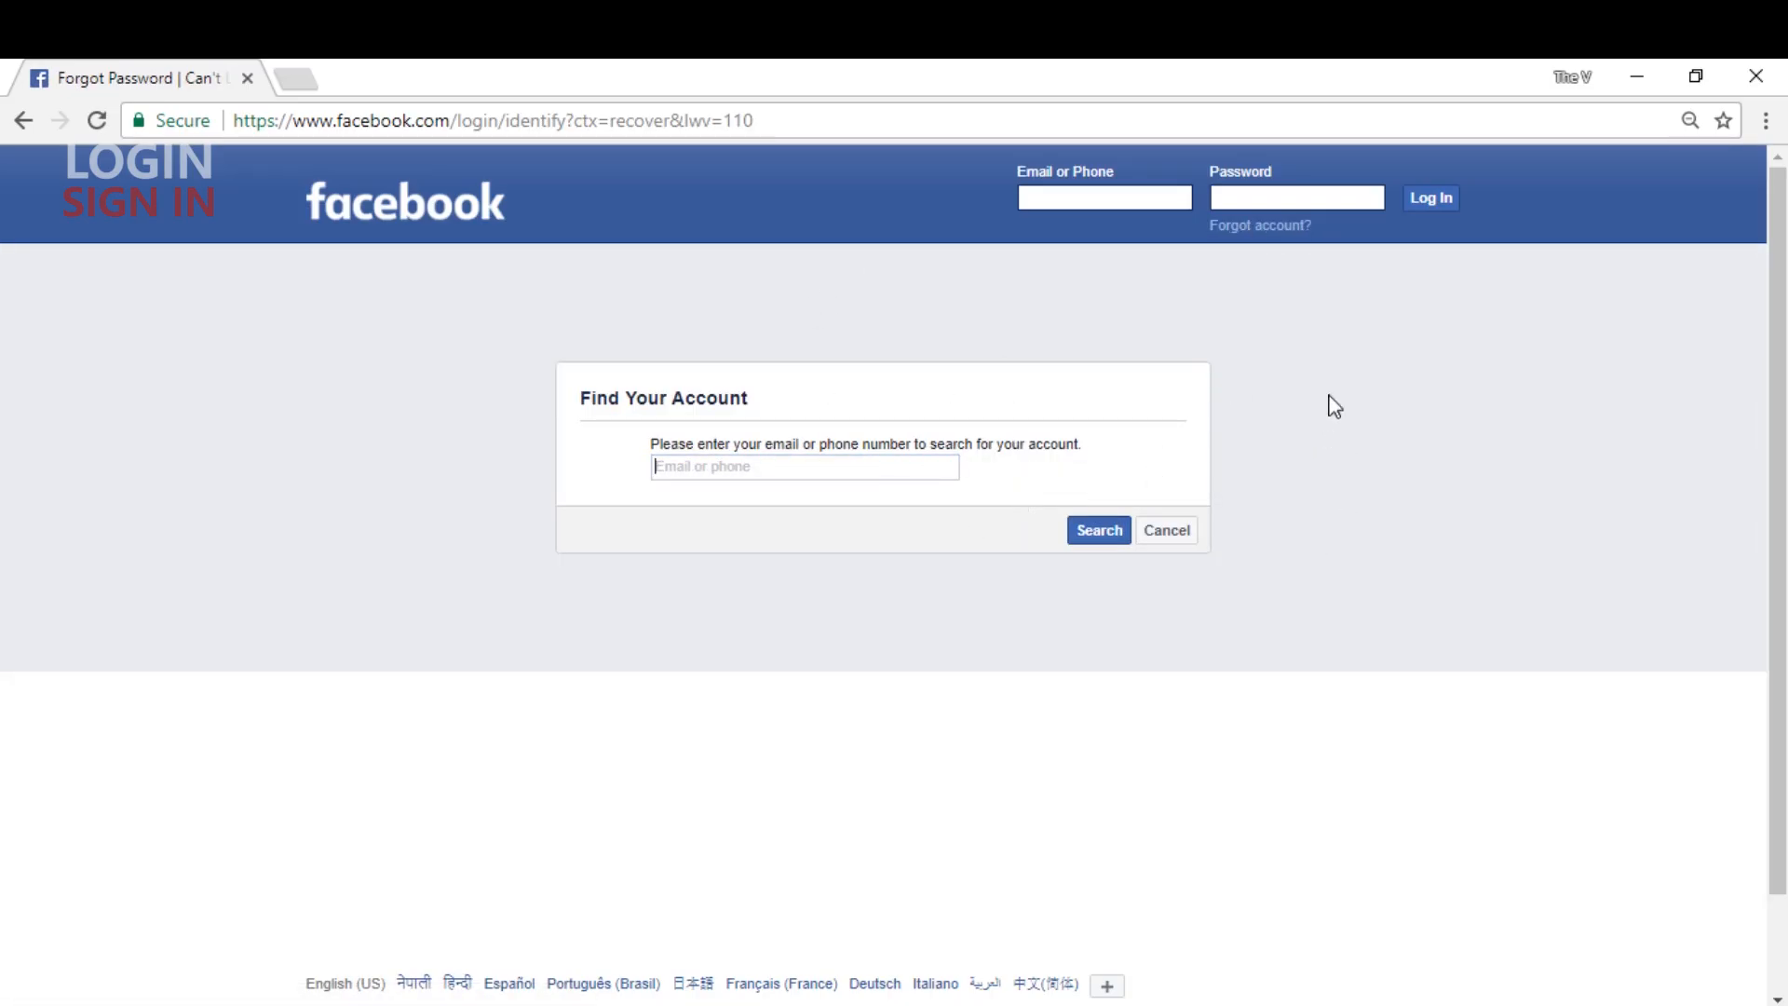
pyautogui.moveTo(1562, 390)
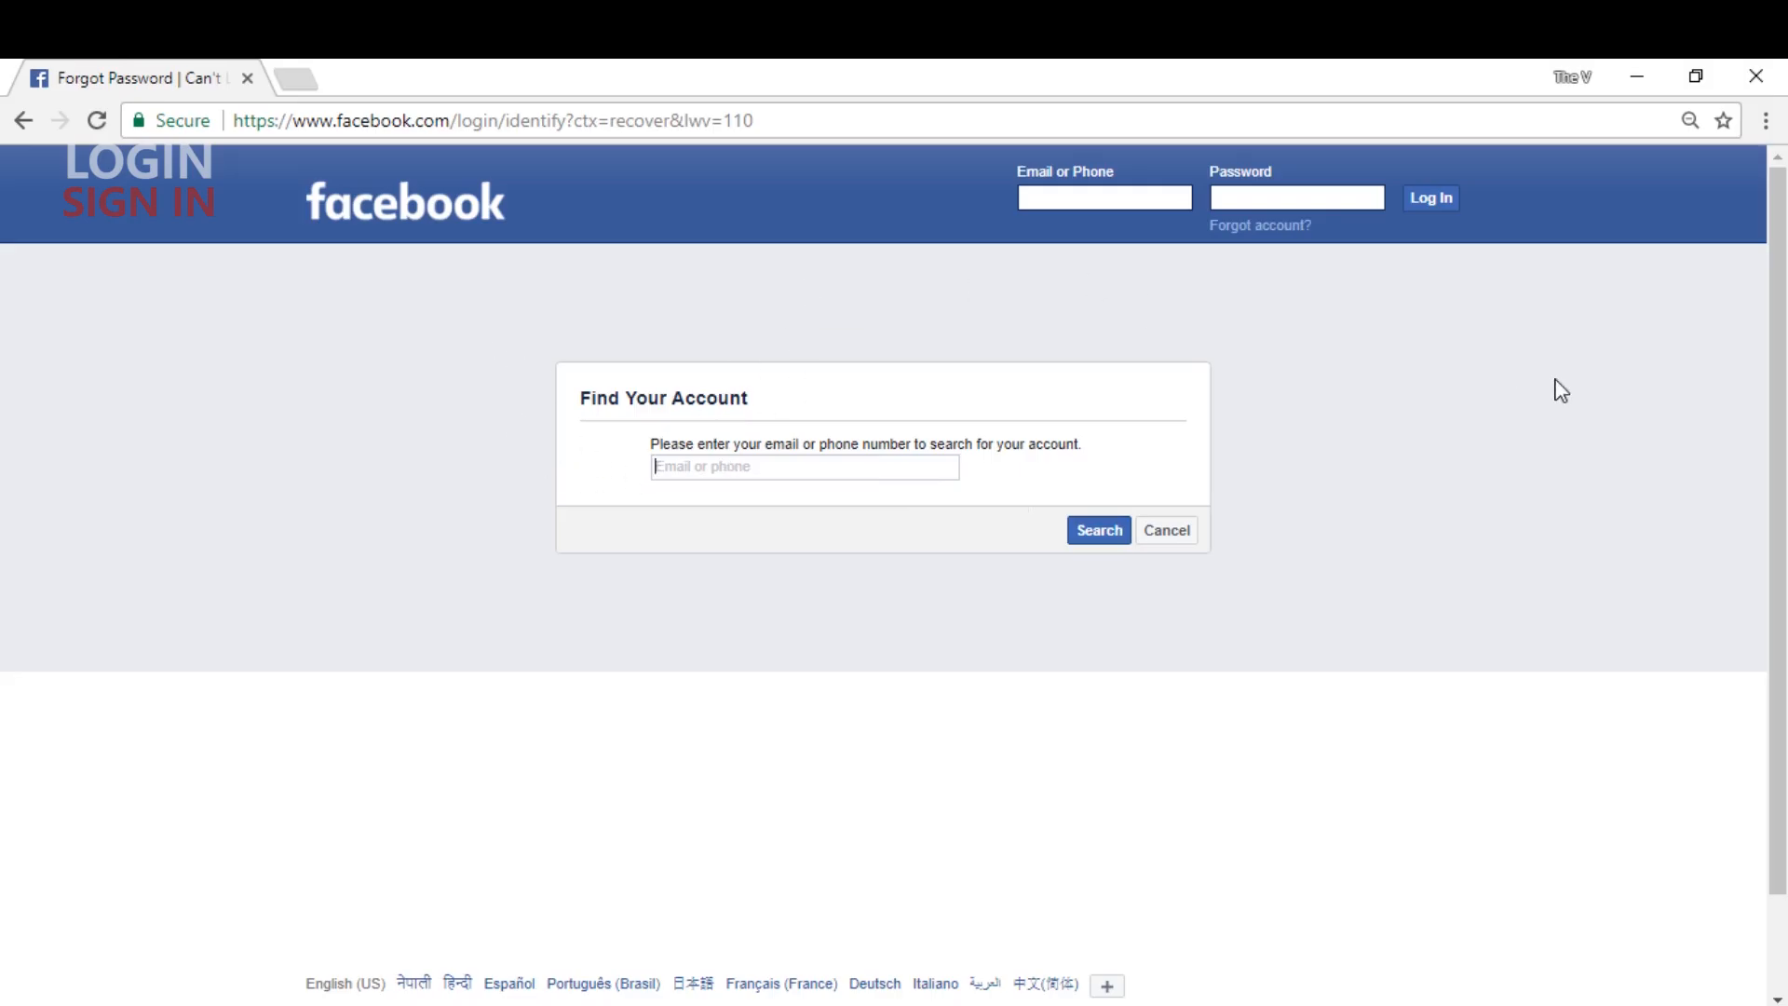